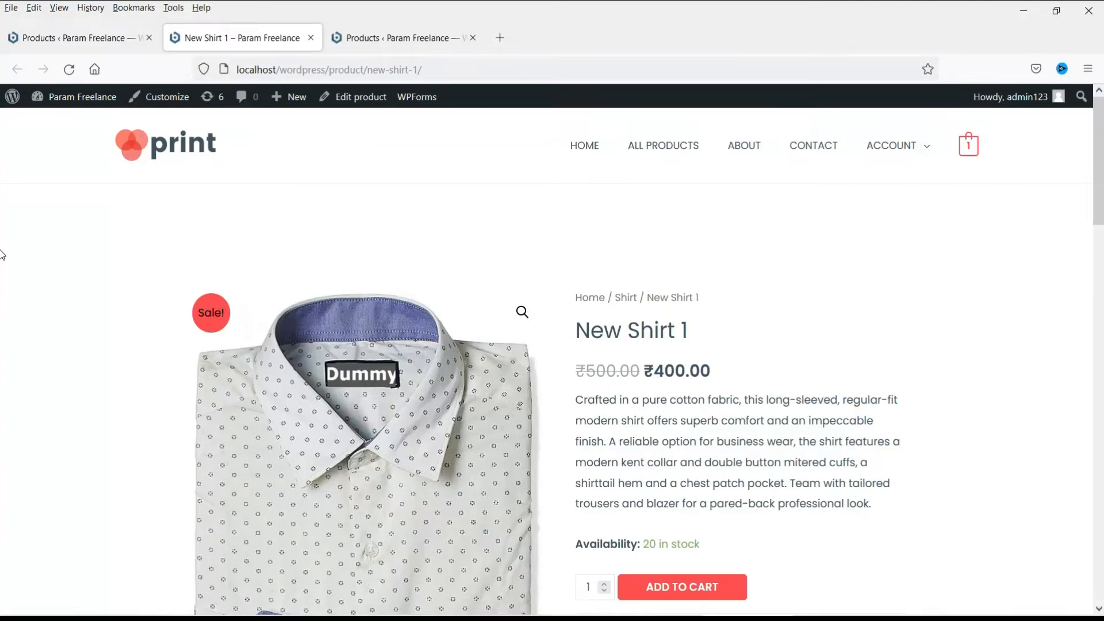
mouse_move(735, 332)
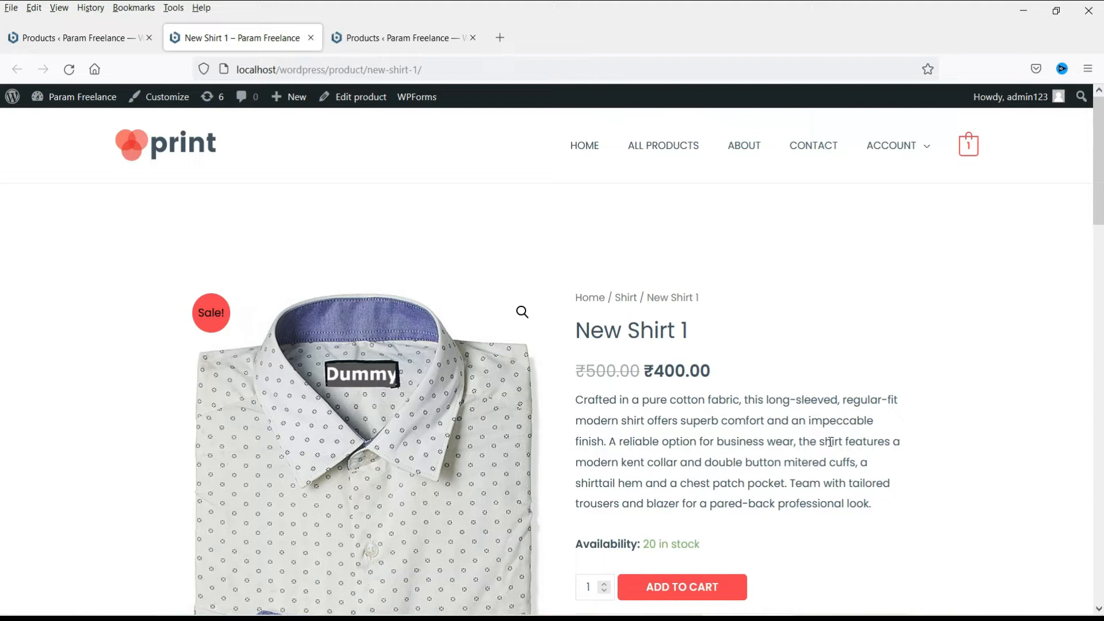
mouse_move(78, 38)
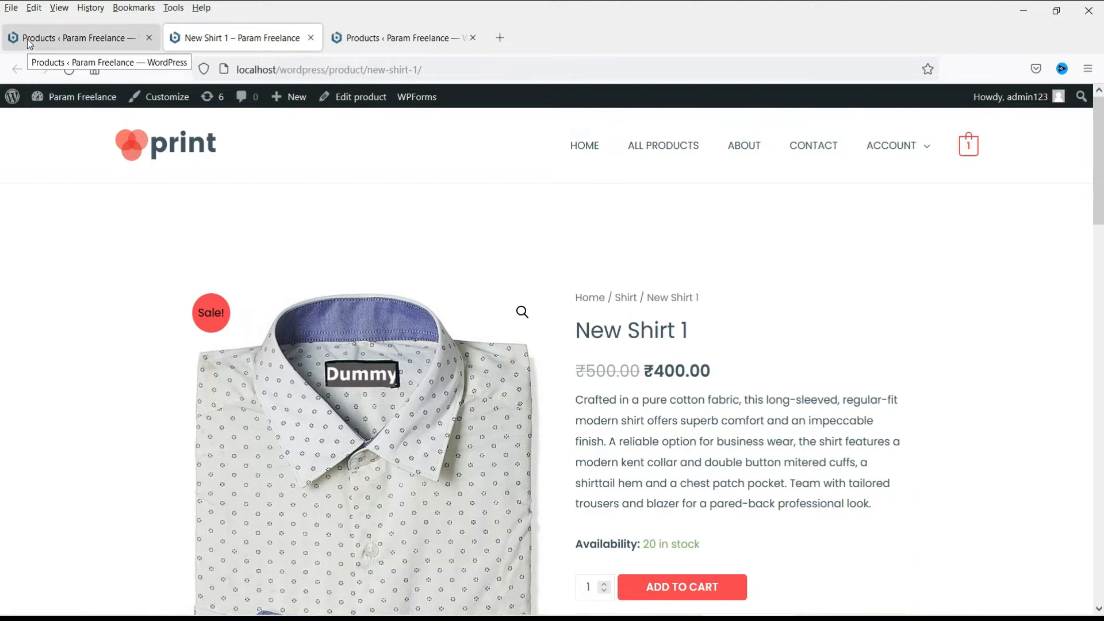
Open New Shirt 1 from the Products list and set its product type to Variable product
click(77, 37)
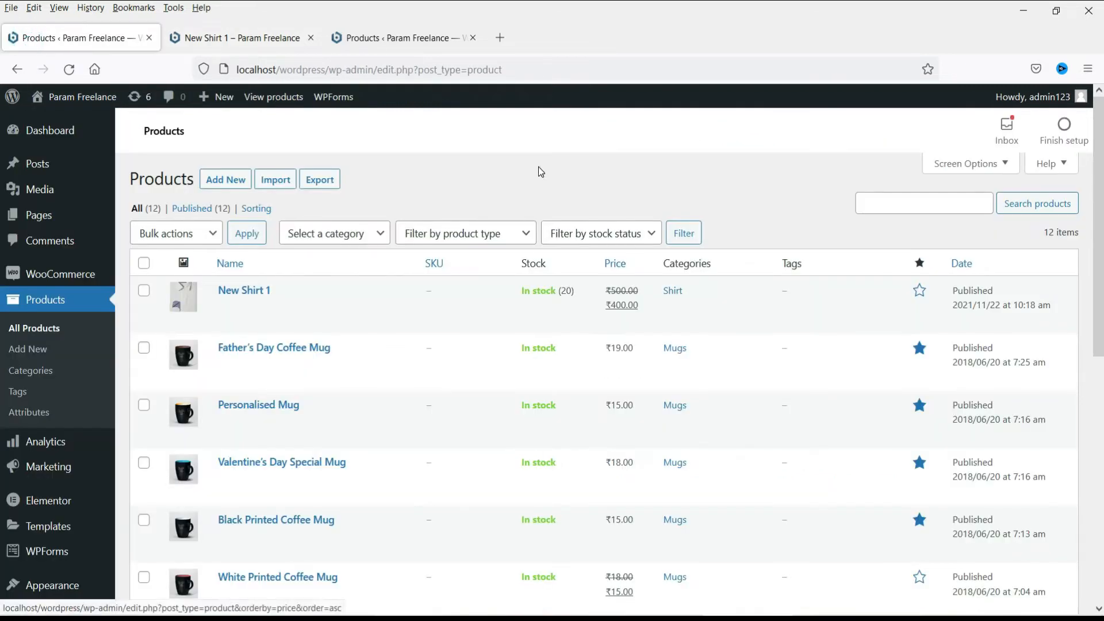
mouse_move(244, 289)
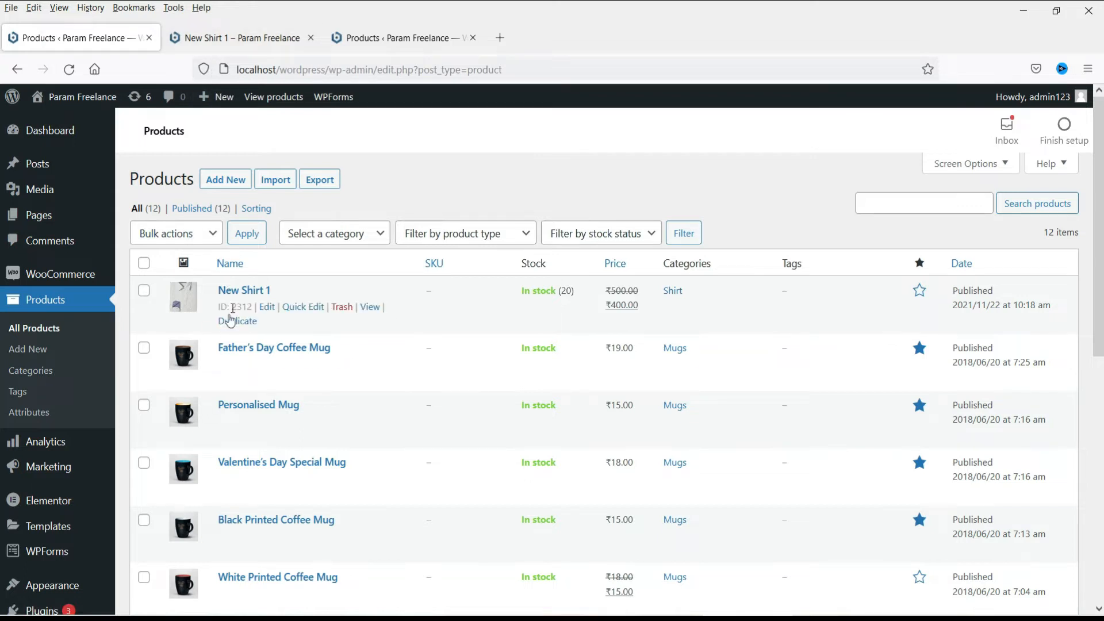
mouse_move(266, 307)
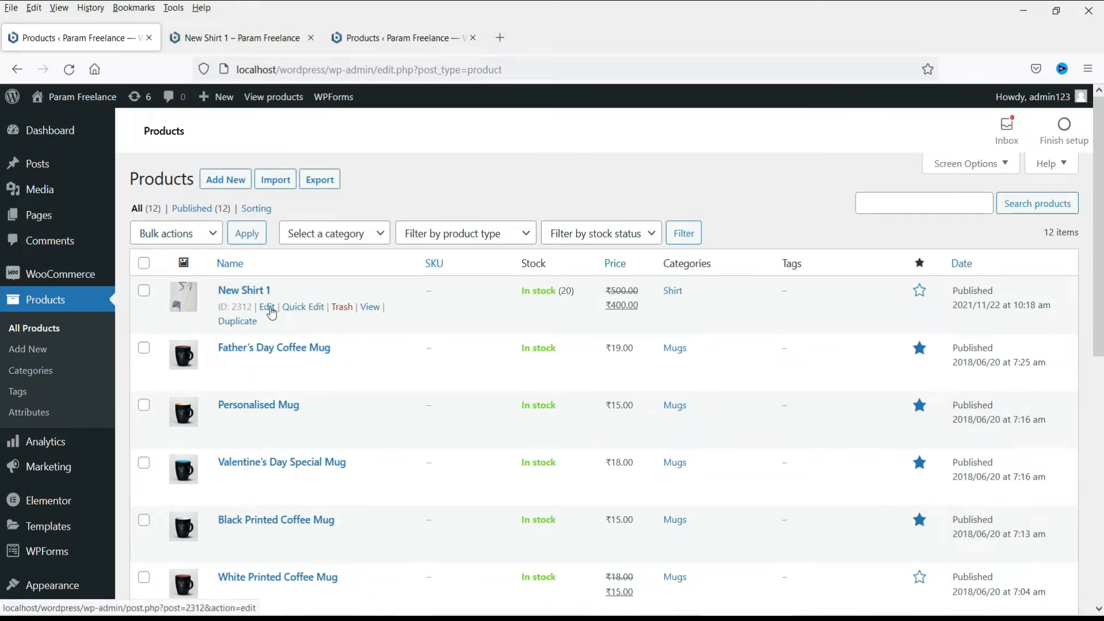
click(266, 306)
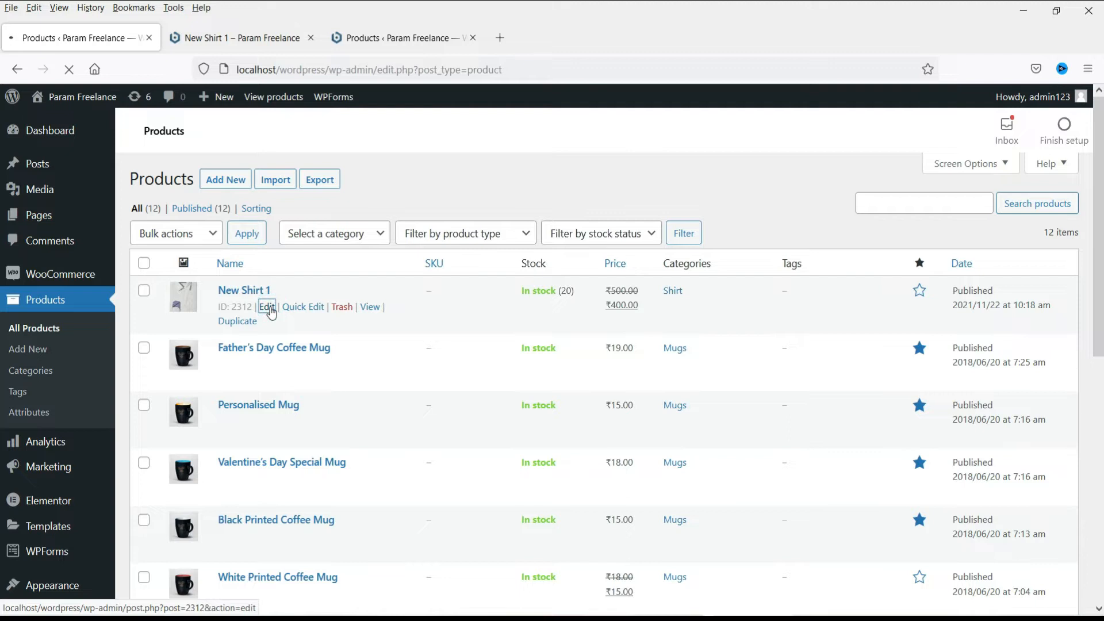
click(266, 306)
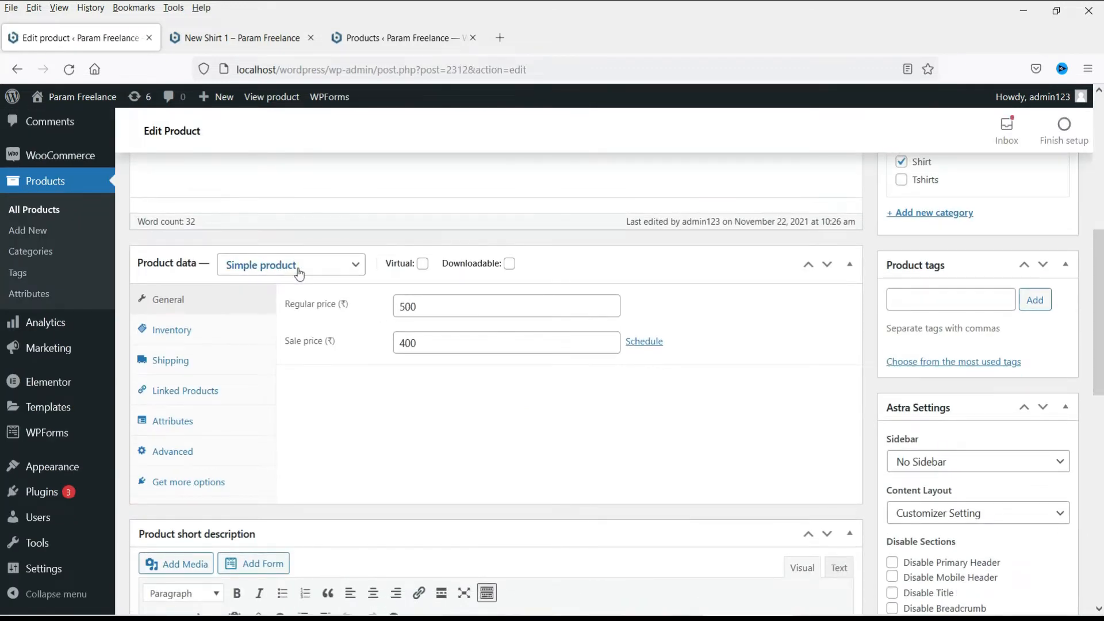
click(290, 265)
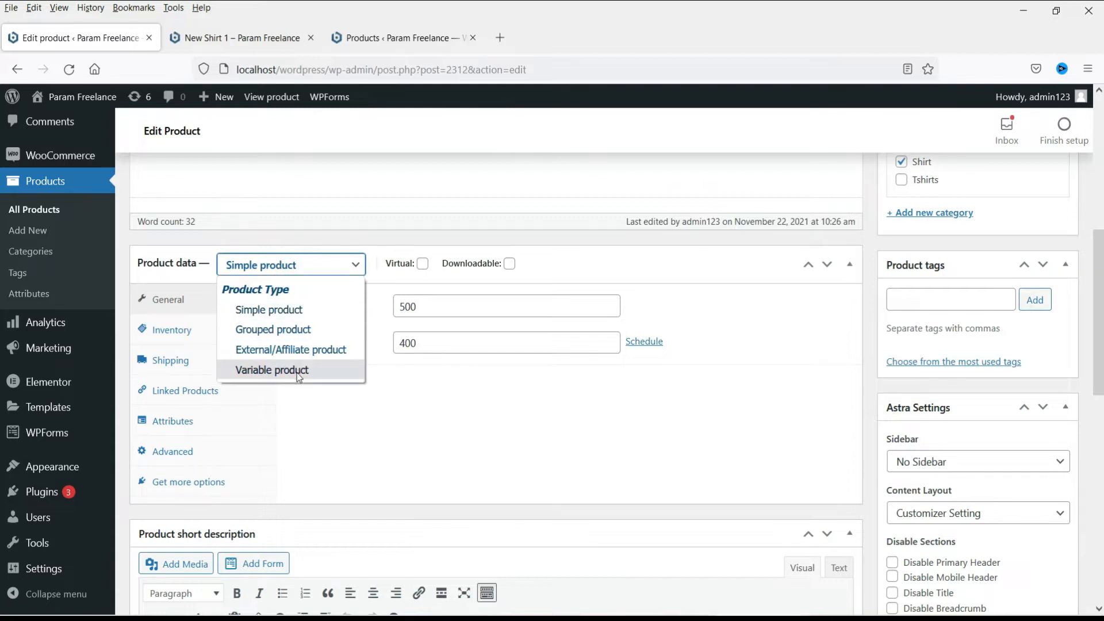
click(272, 370)
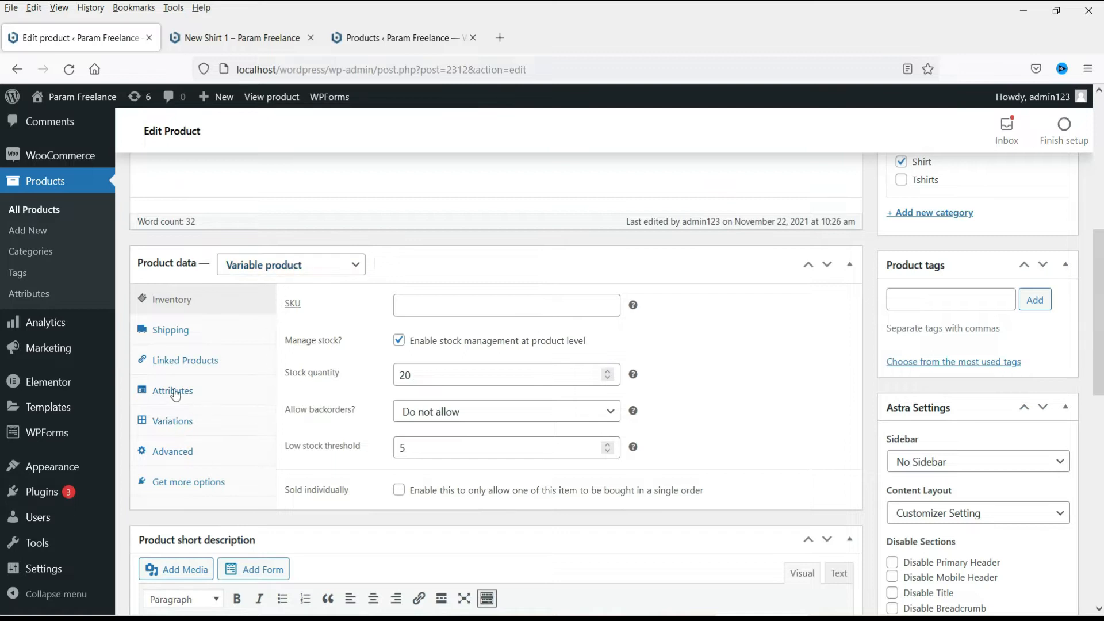
Add a custom Size attribute with values S | M | L, used for variations
click(173, 391)
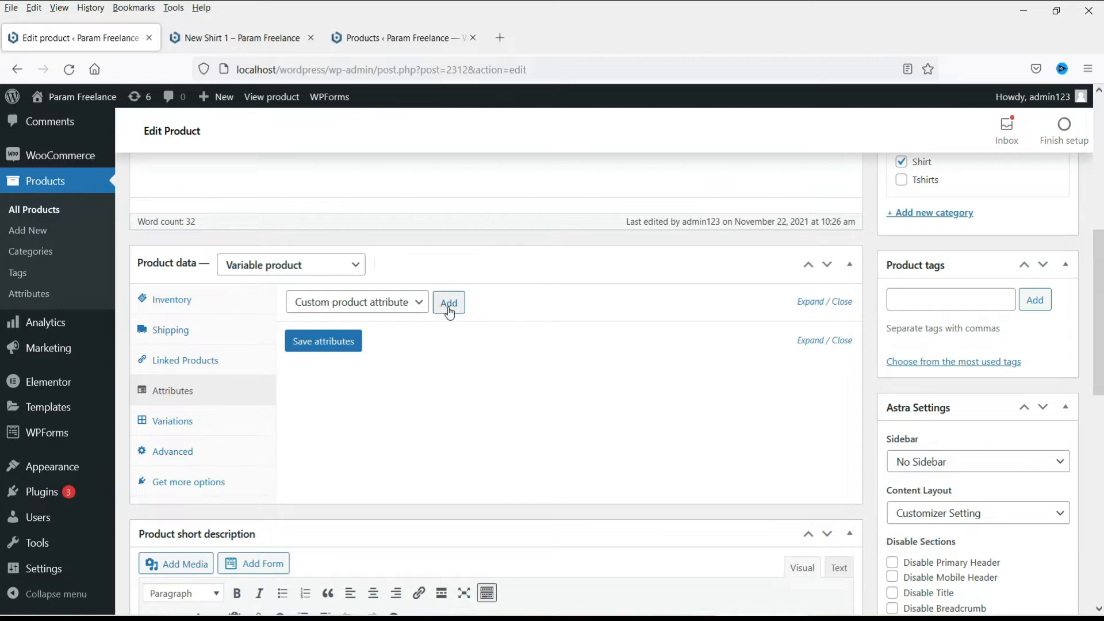
click(449, 302)
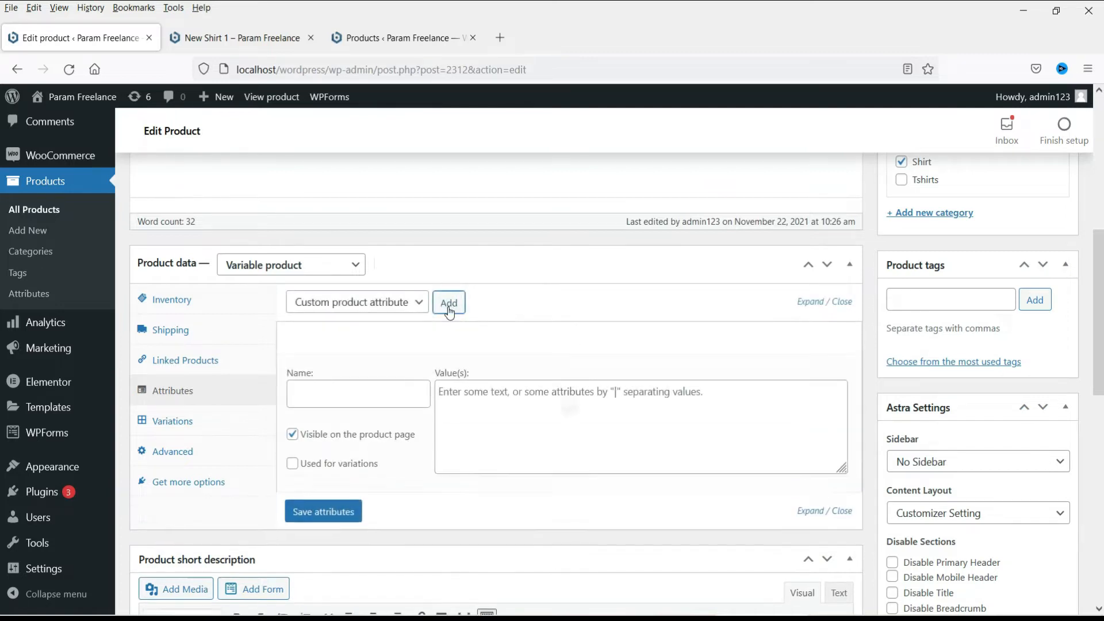
click(357, 392)
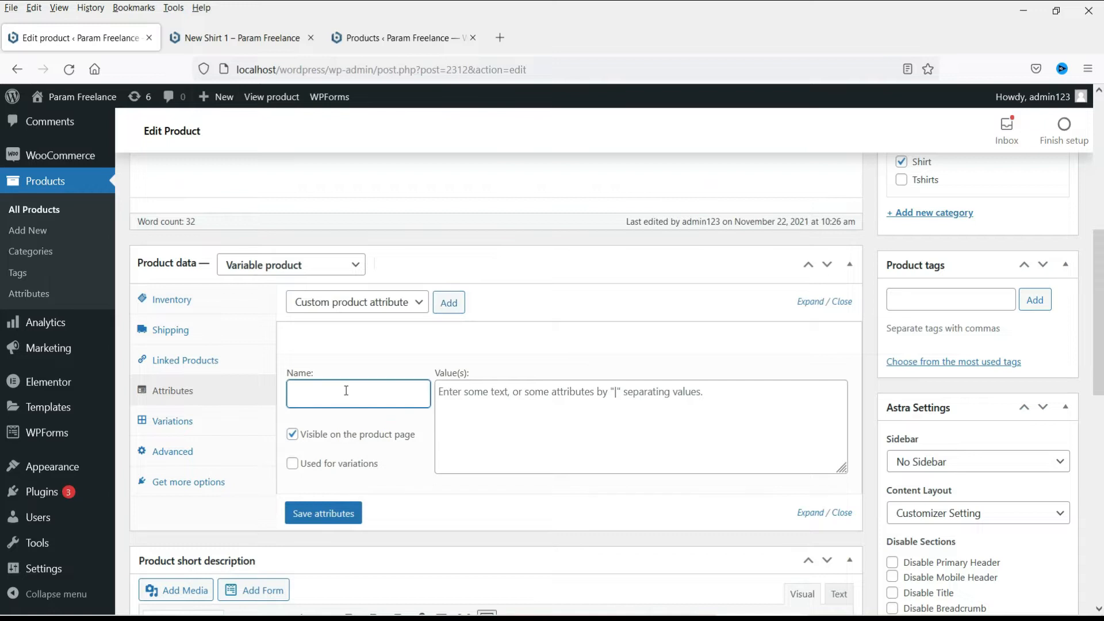
text(Size)
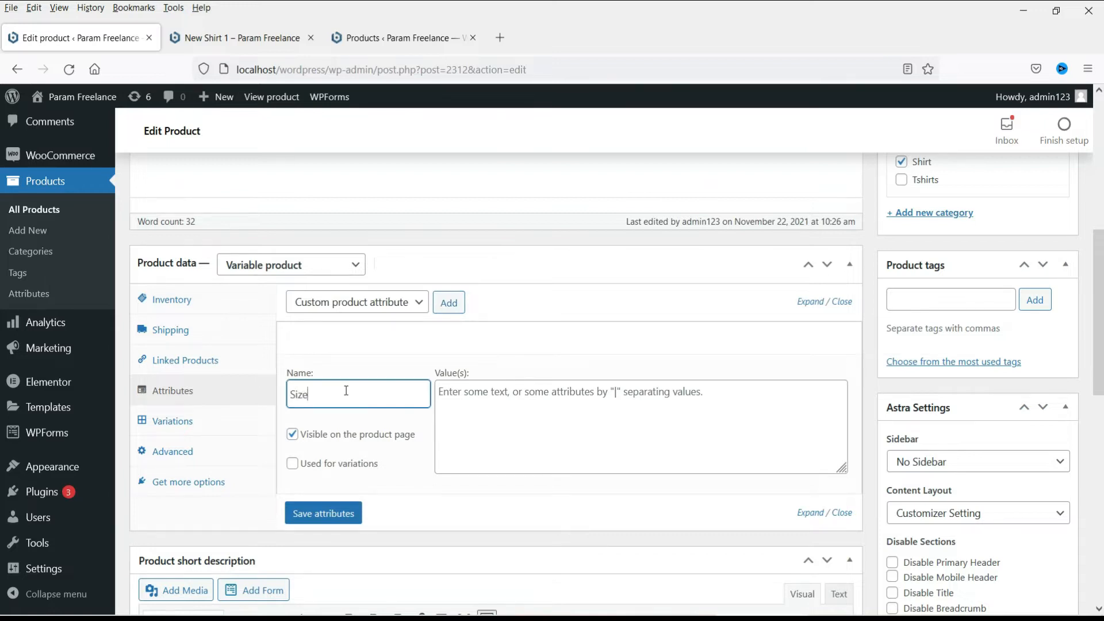
click(640, 426)
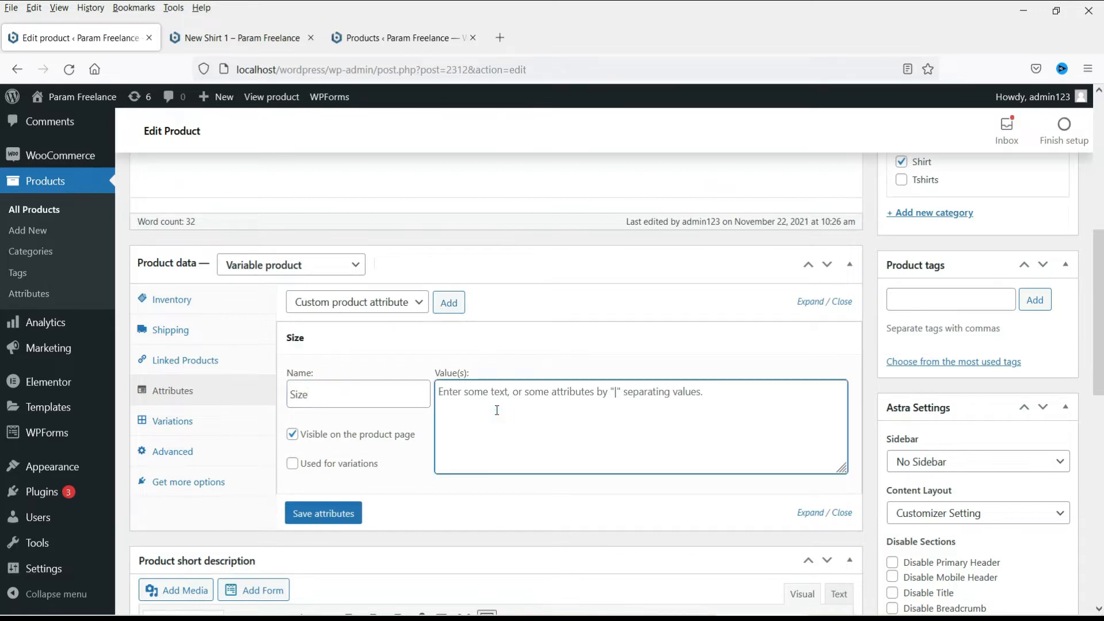
text(Sma)
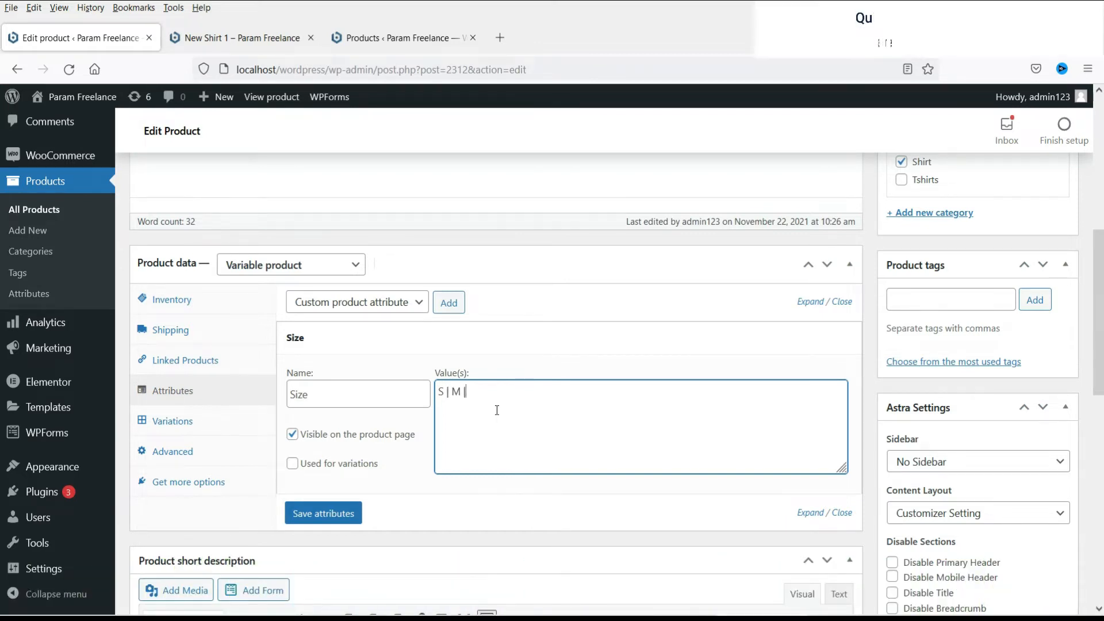
text(L)
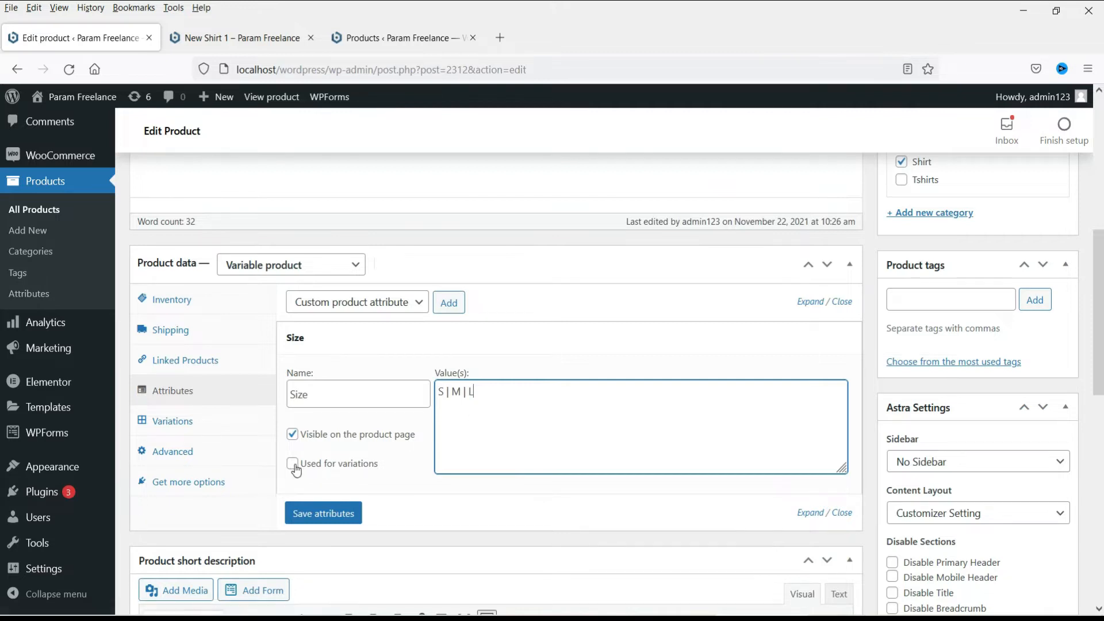
click(293, 464)
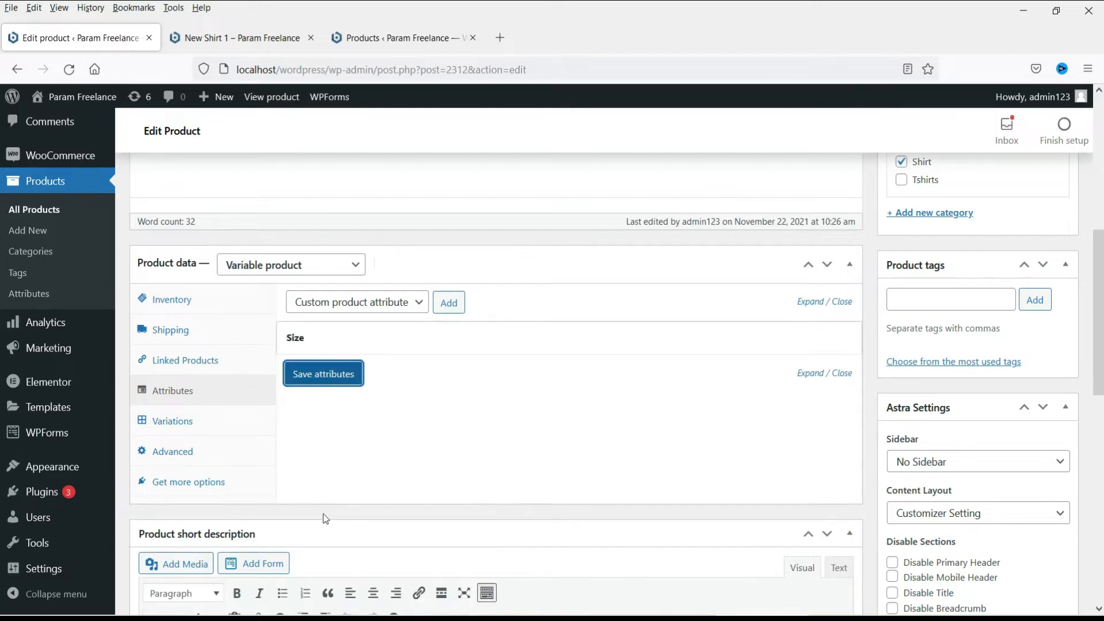
Add a Color attribute with values White | Black, used for variations, and save the attributes
click(323, 373)
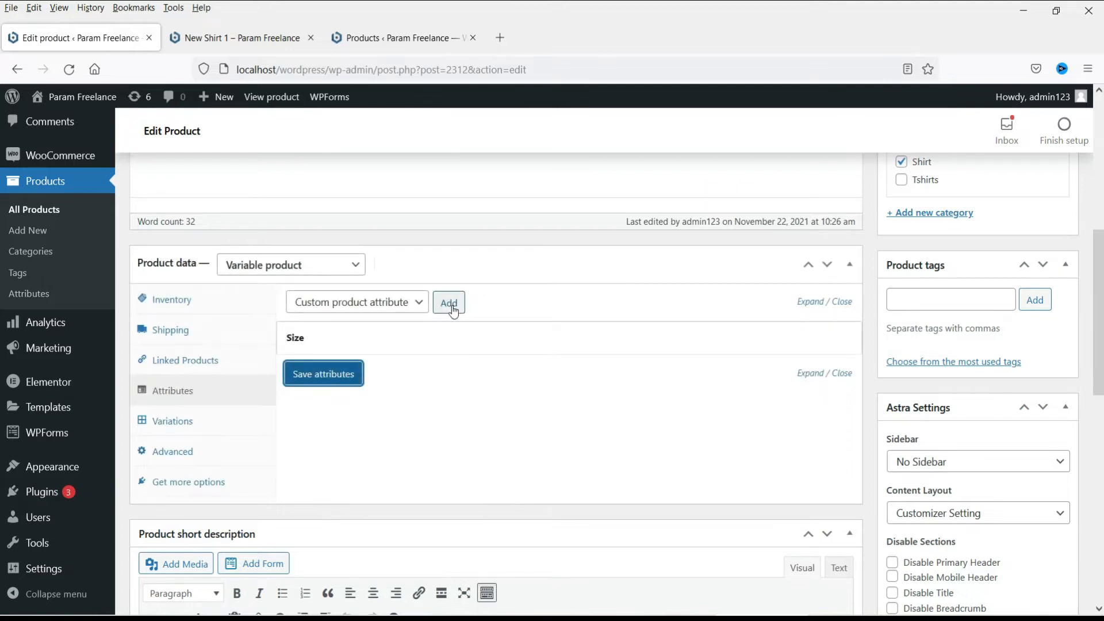
click(448, 302)
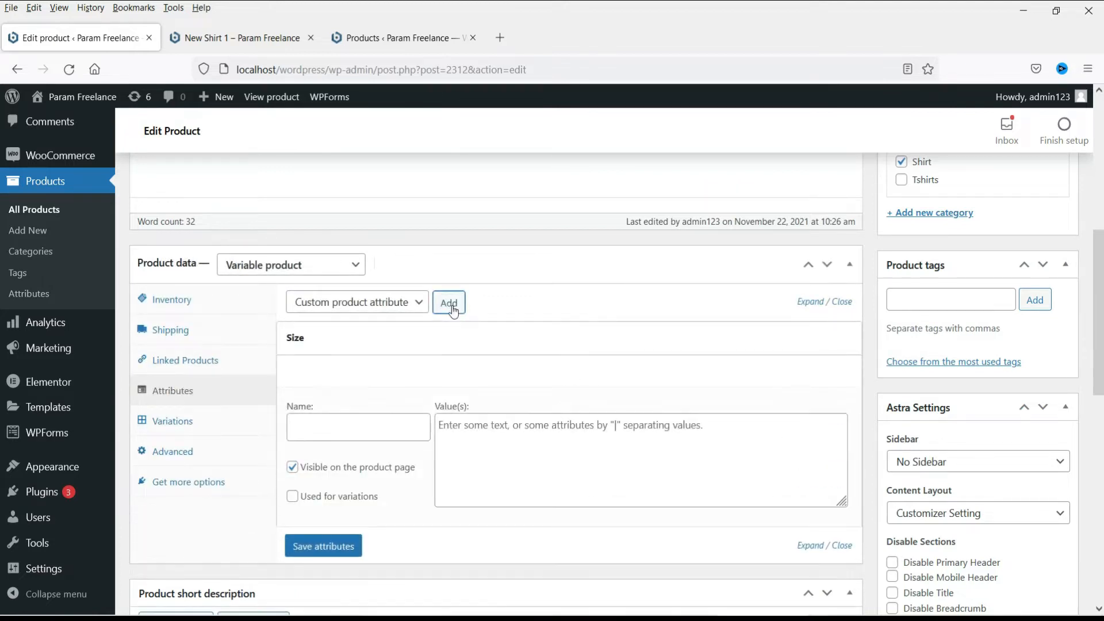
text(Color)
click(641, 460)
text(W)
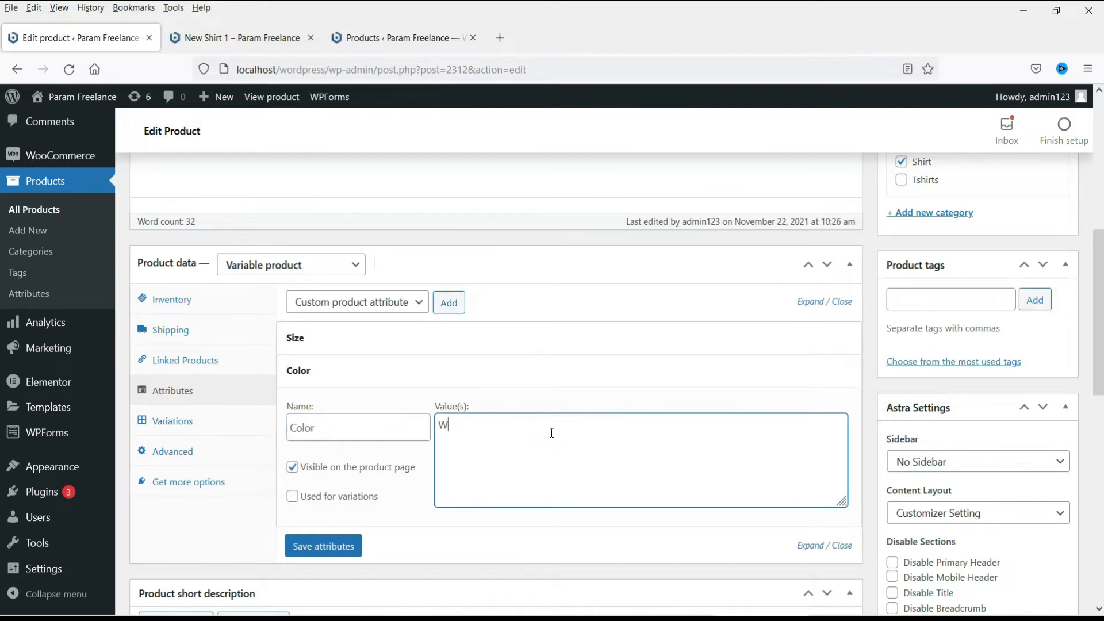
text(hite |)
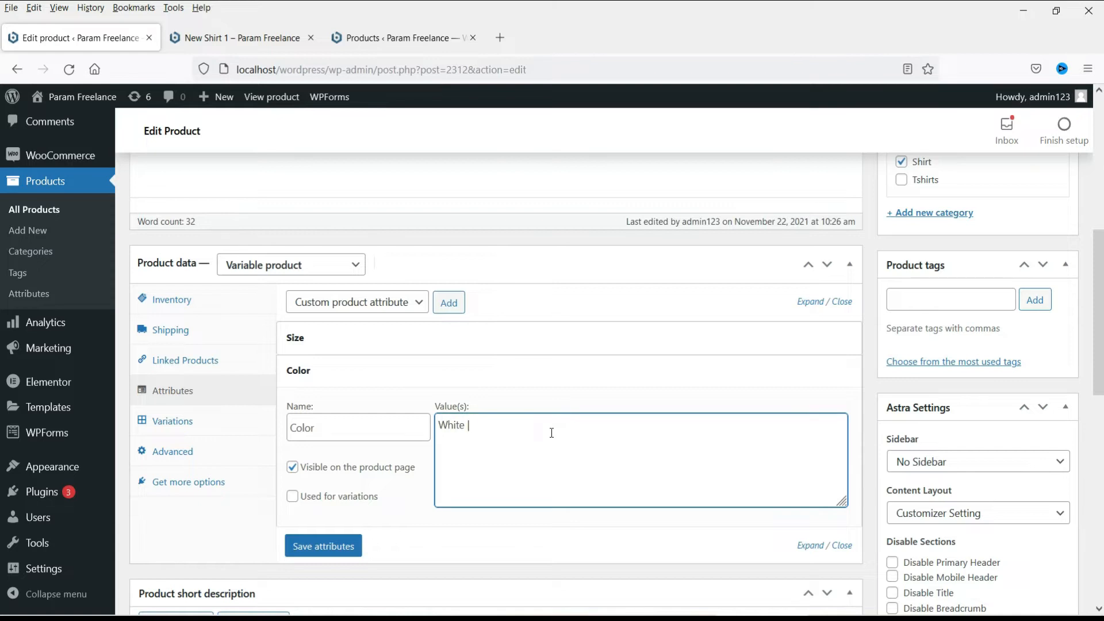
text(Black)
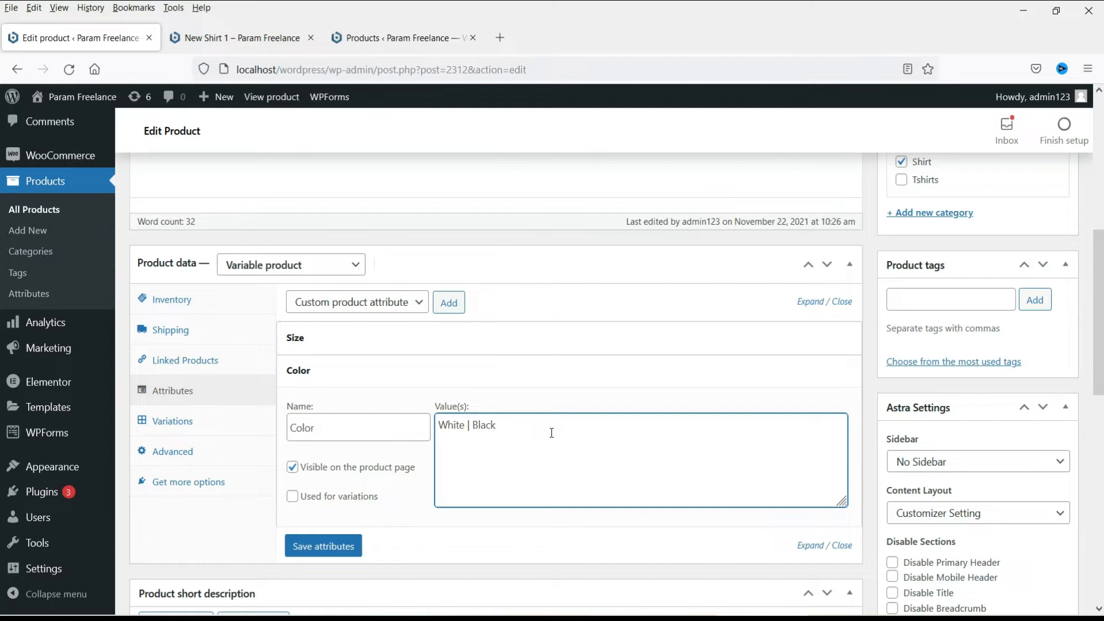
click(496, 425)
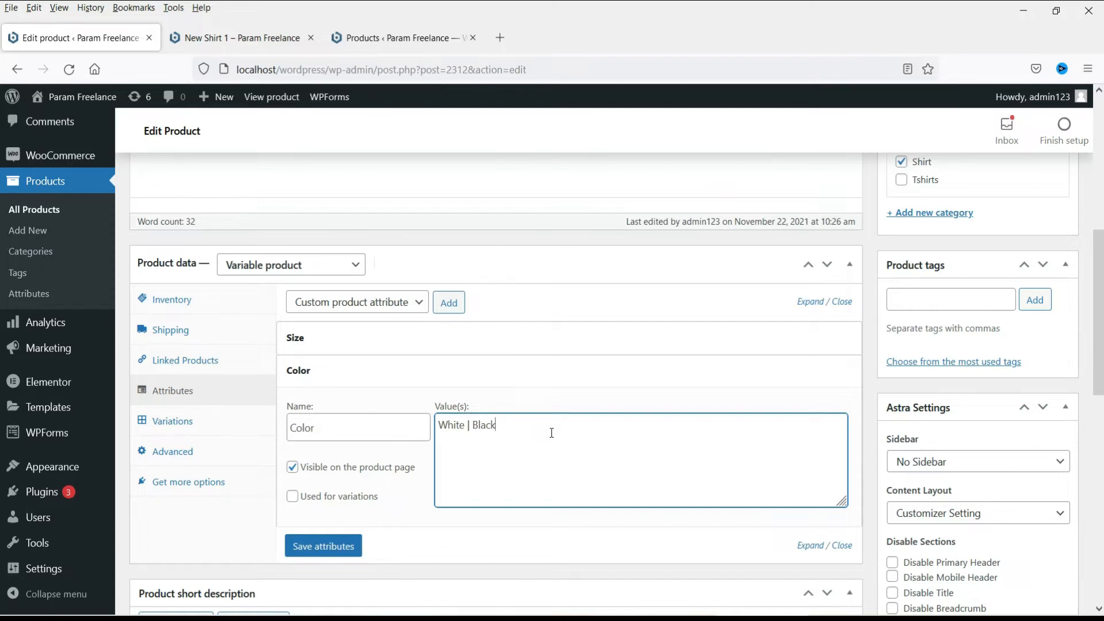
click(292, 496)
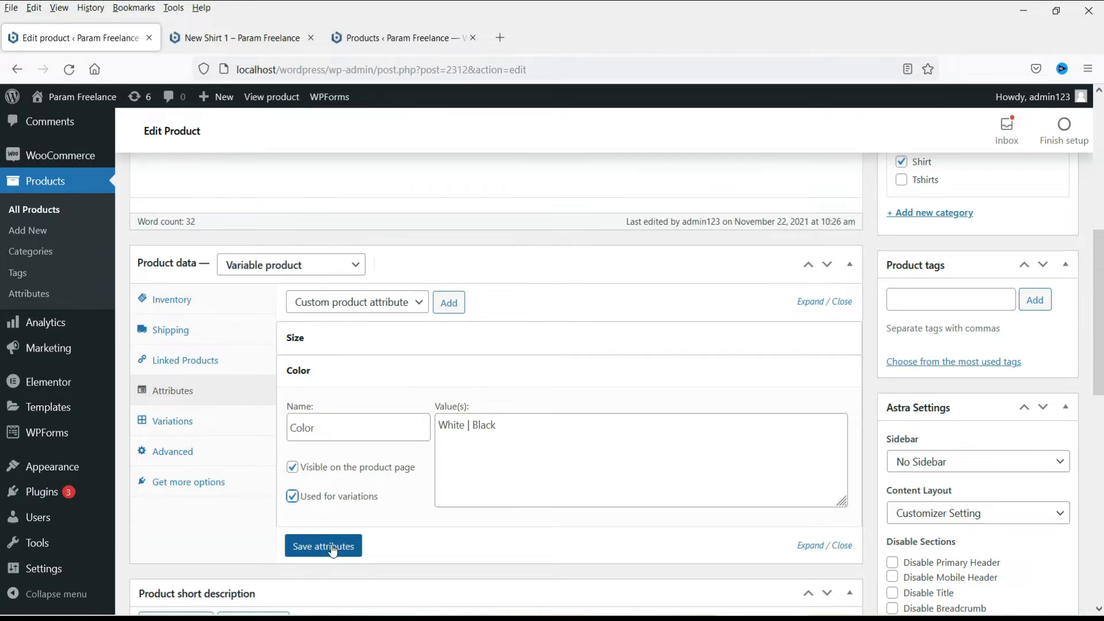
click(323, 546)
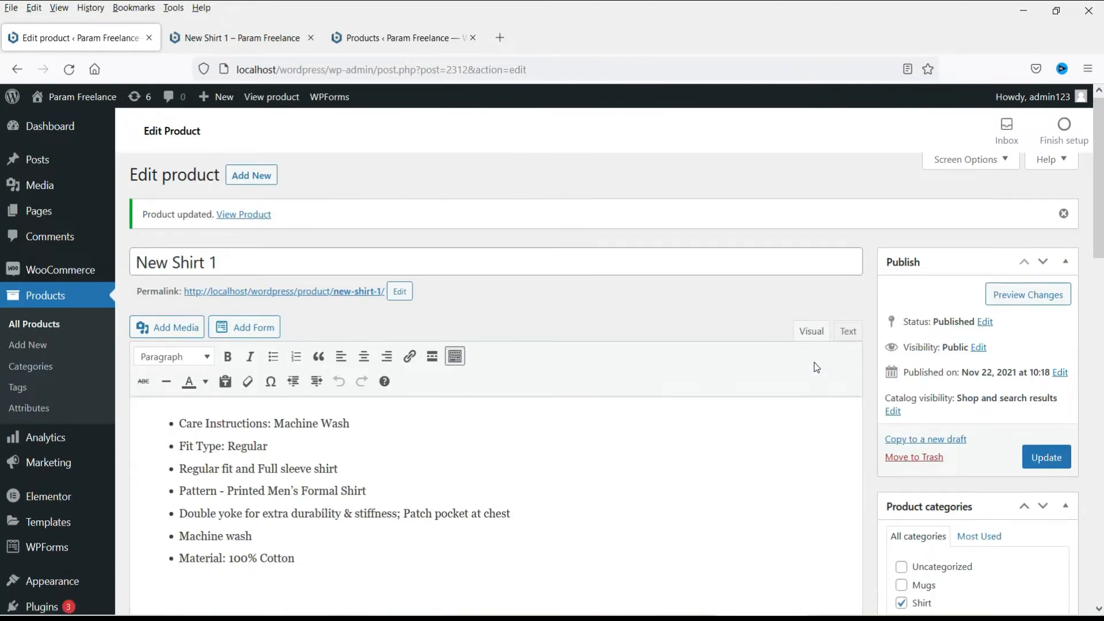
Create variations from all attributes, generating six Size/Color combinations
scroll(down, 3)
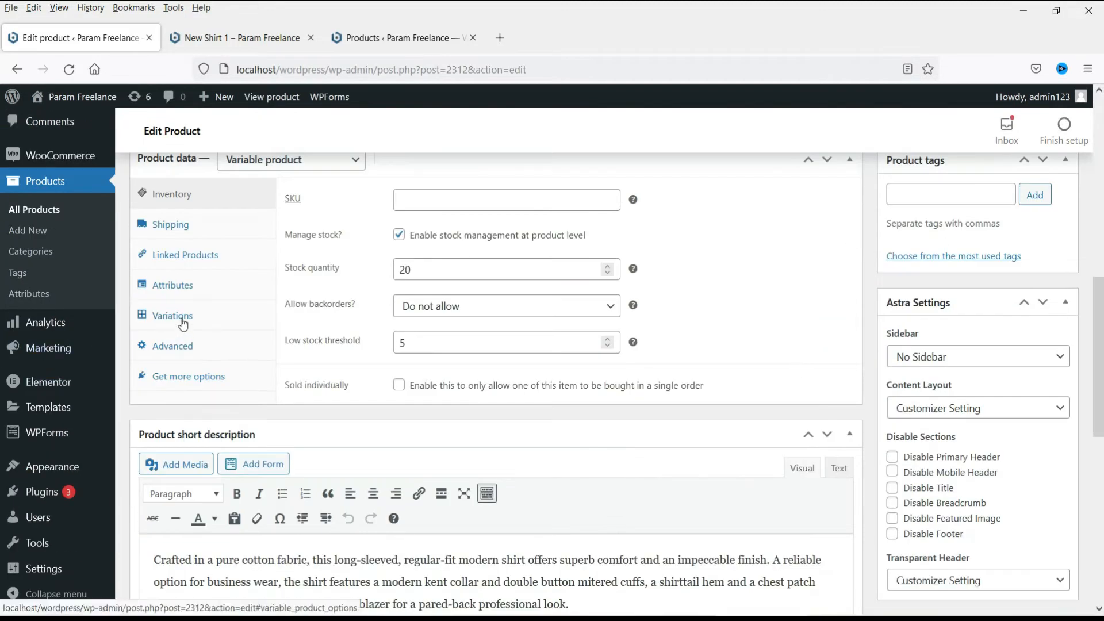
click(173, 315)
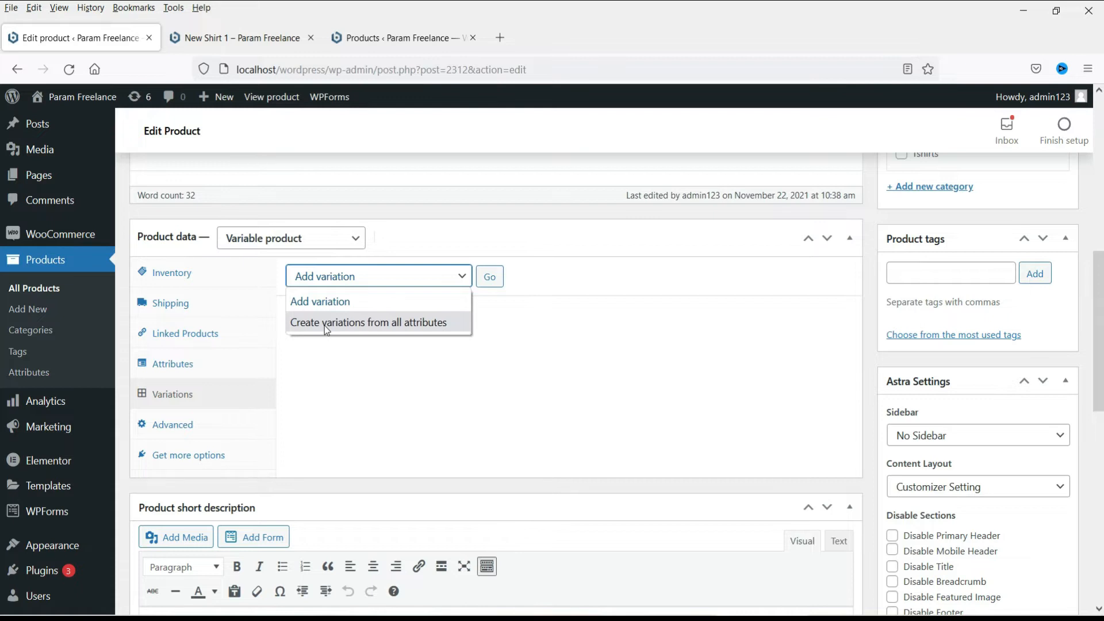
click(369, 323)
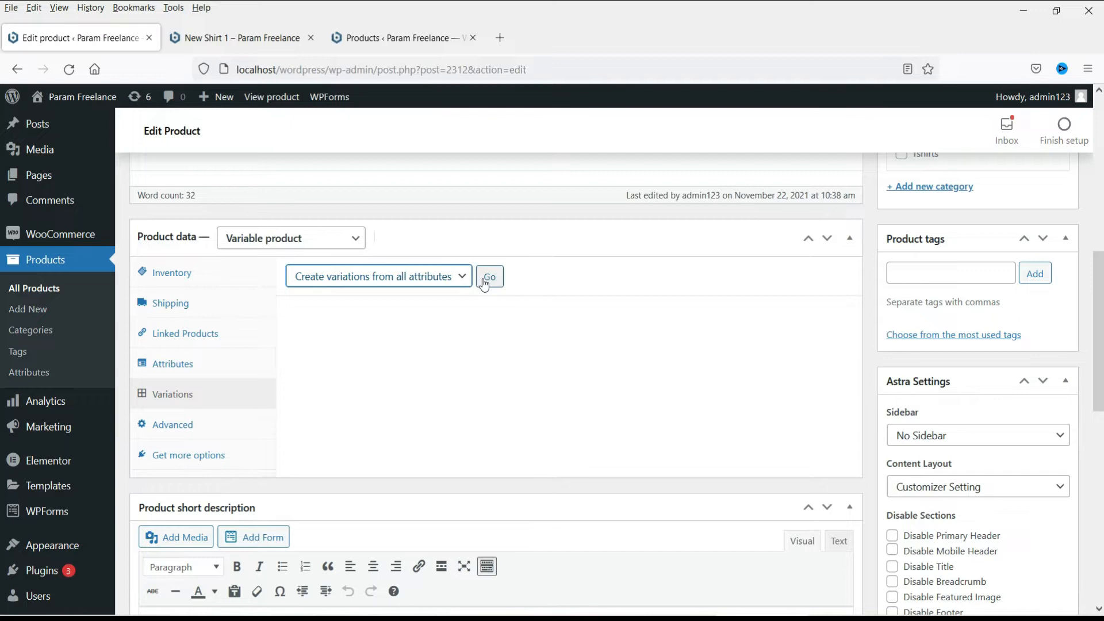
click(489, 276)
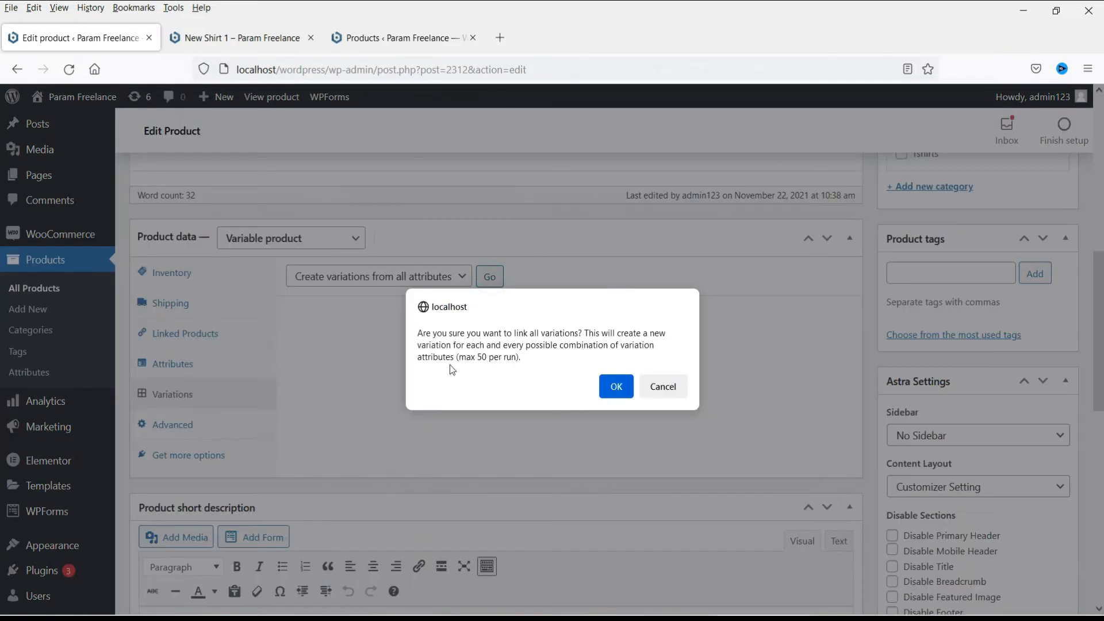
click(615, 386)
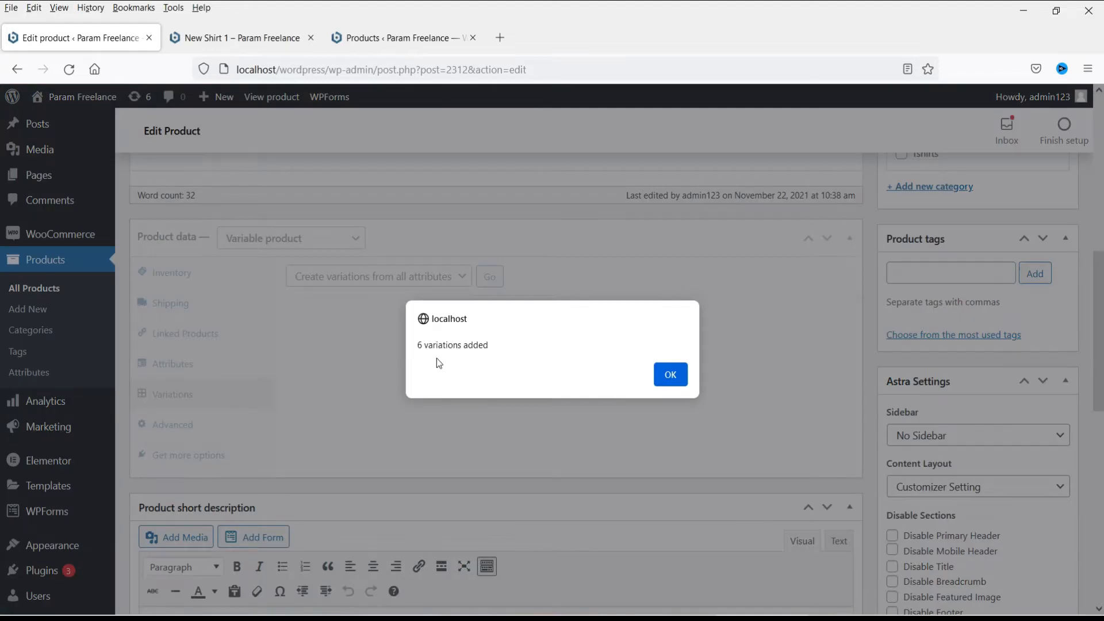
click(669, 374)
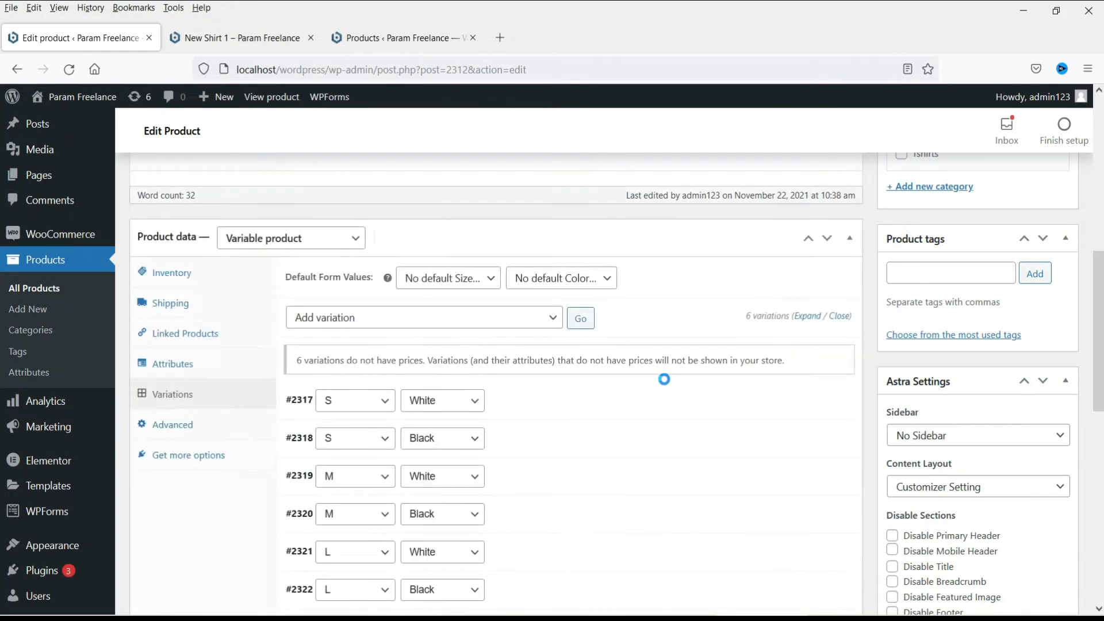
scroll(down, 3)
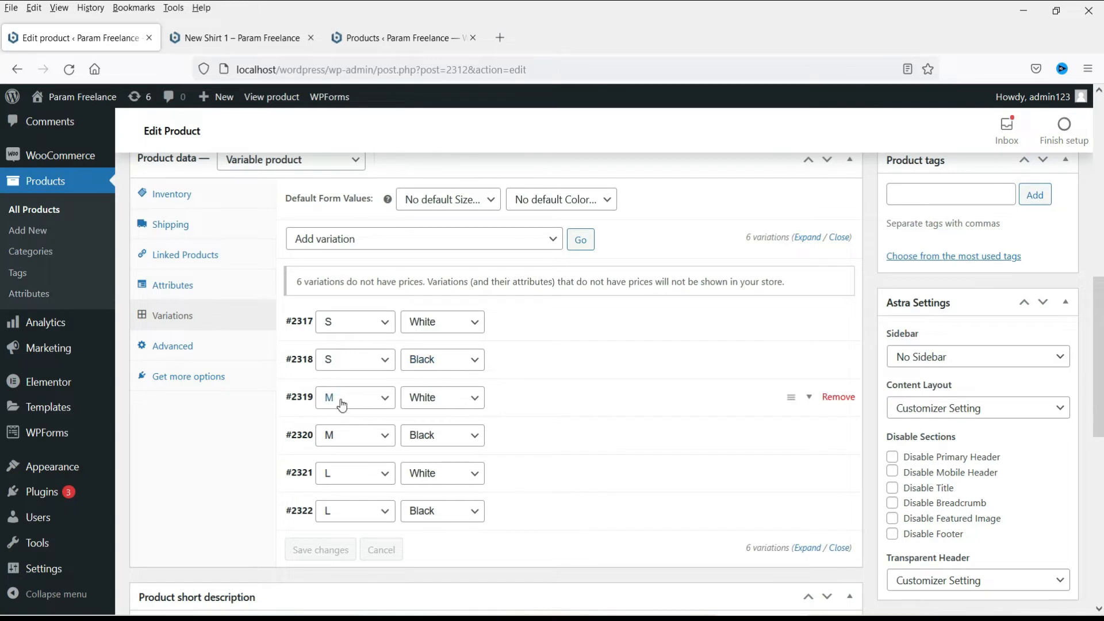
mouse_move(354, 474)
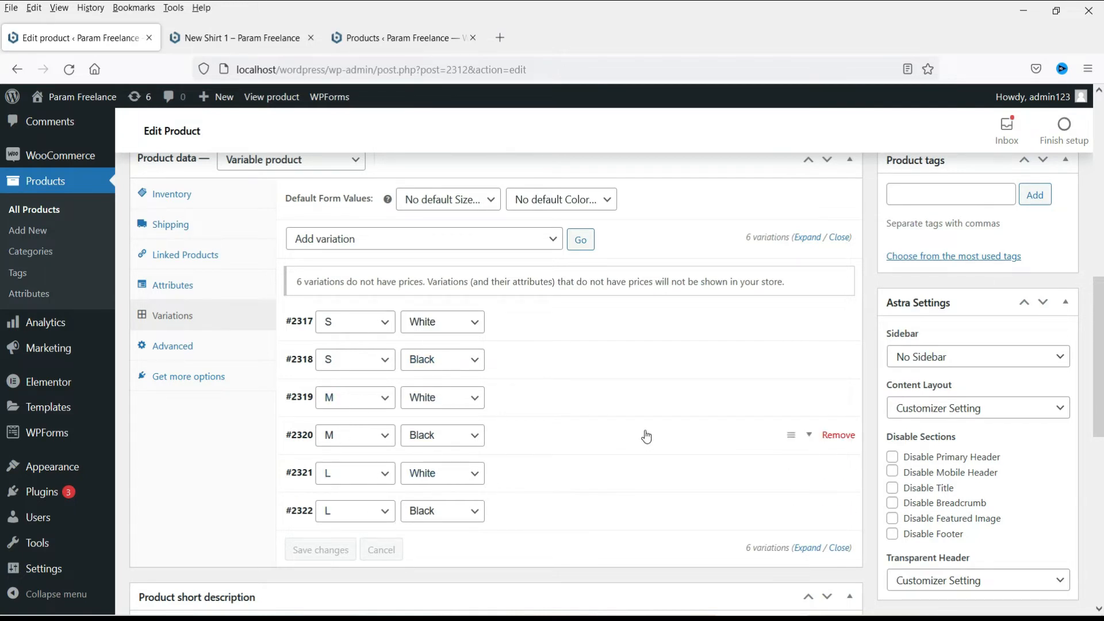
mouse_move(577, 325)
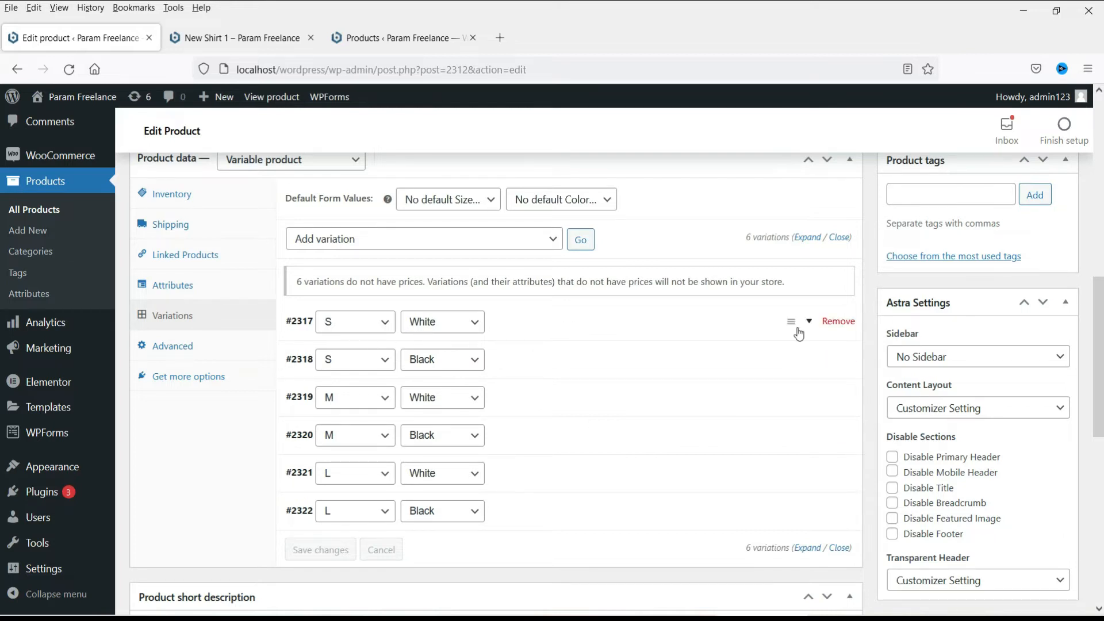
mouse_move(564, 332)
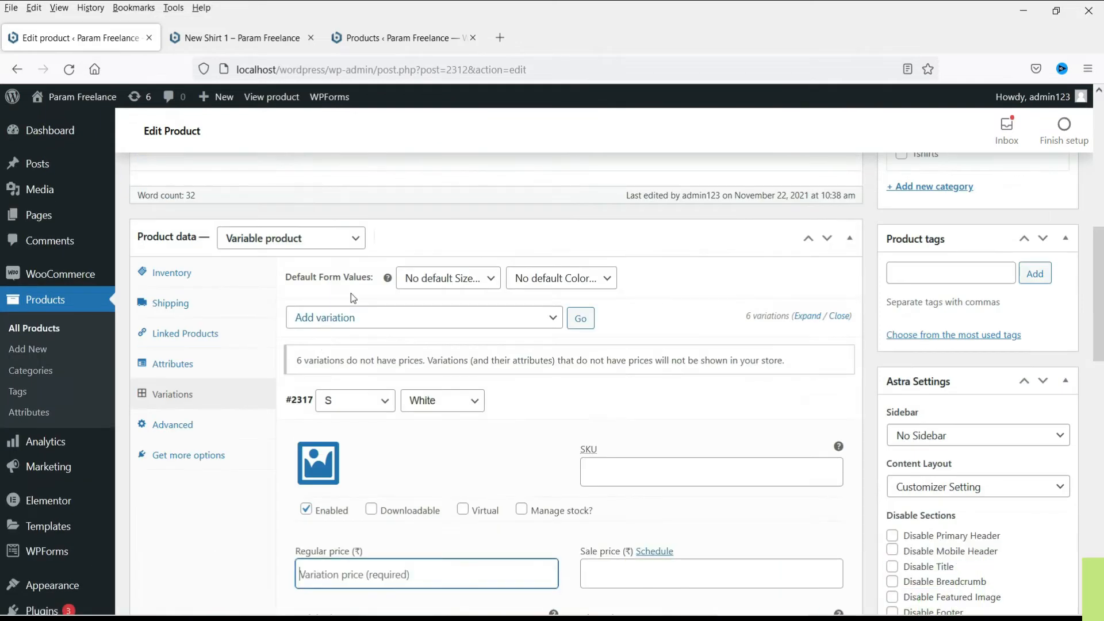
Give the S/White variation a regular price of 500 and a sale price of 400
scroll(down, 3)
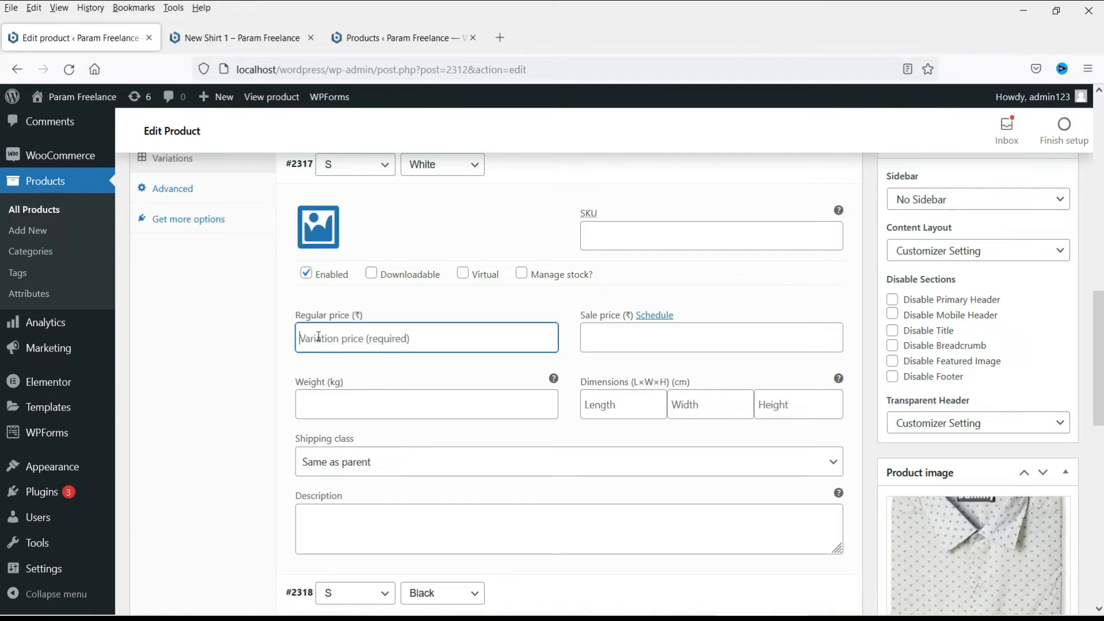
text(500)
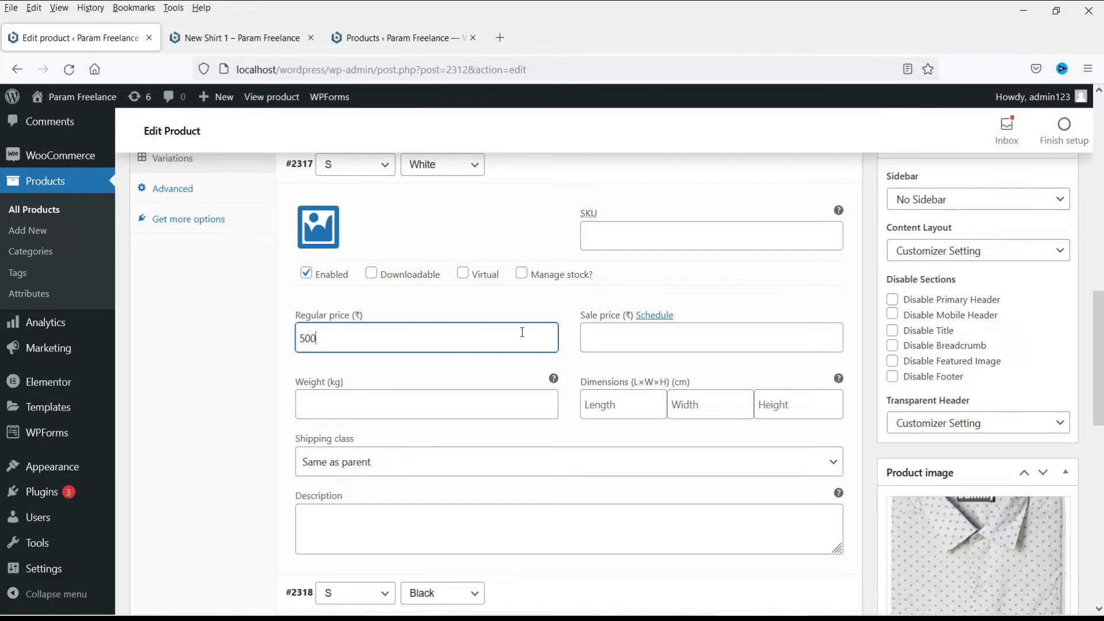
text(400)
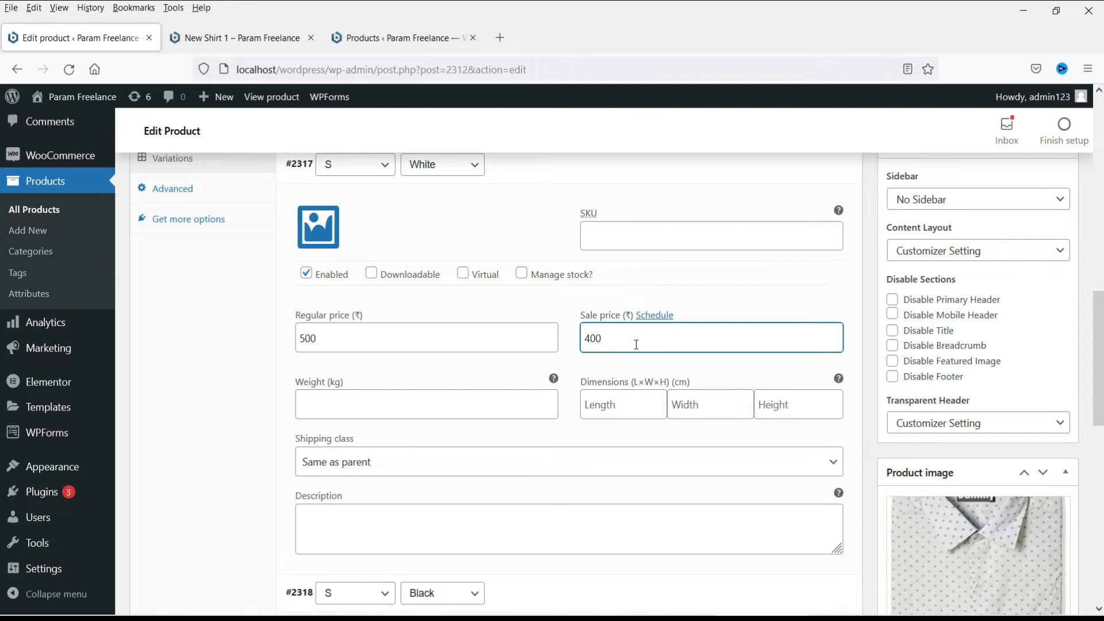
scroll(down, 3)
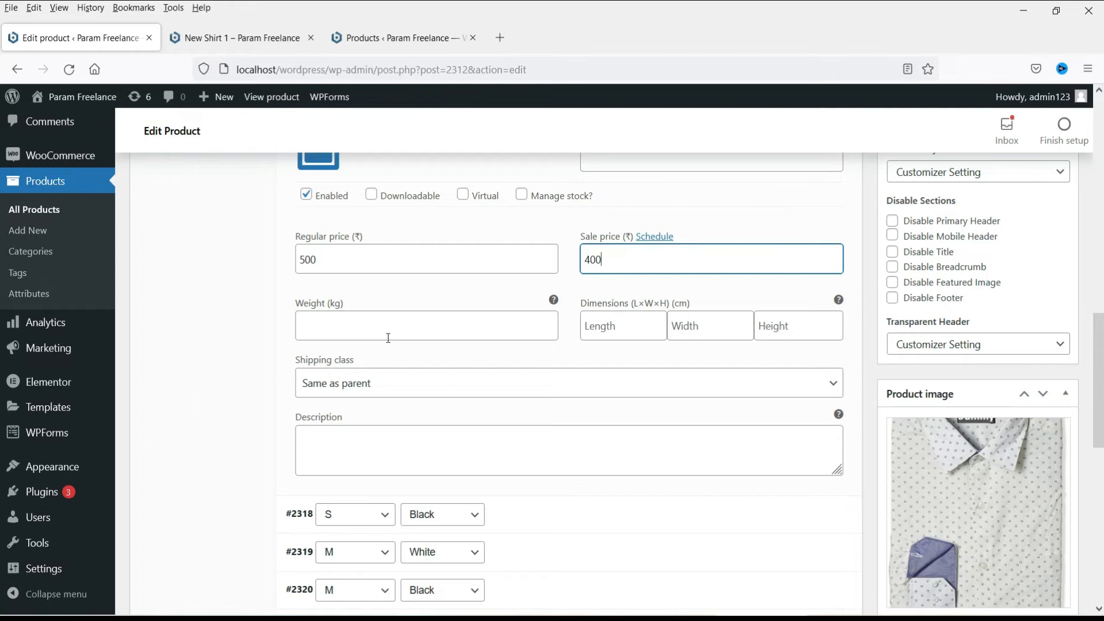
mouse_move(524, 348)
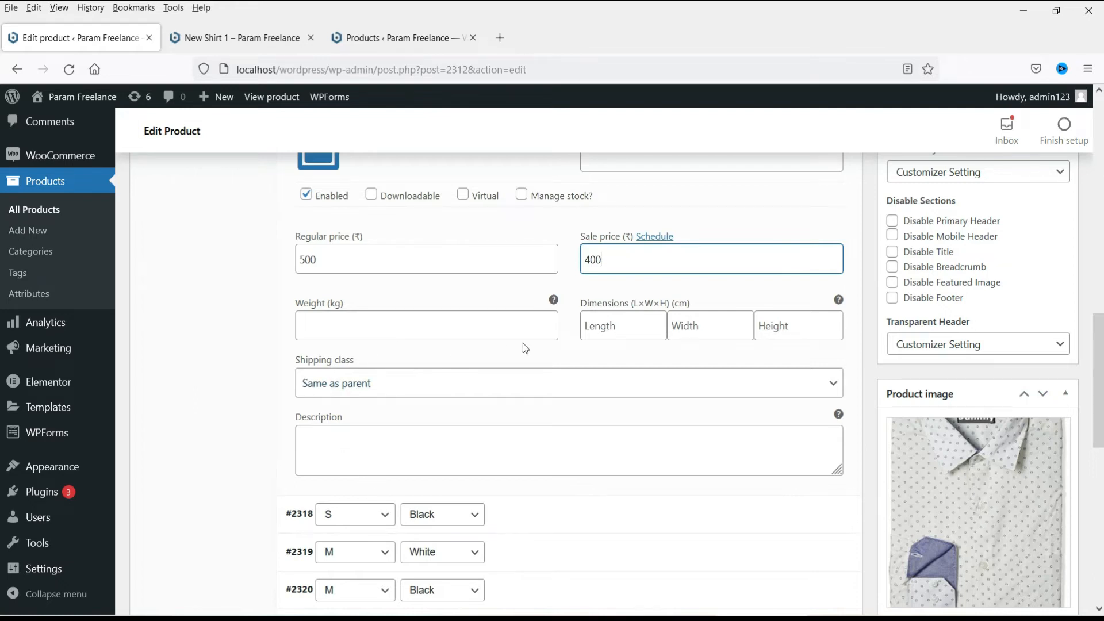
scroll(down, 3)
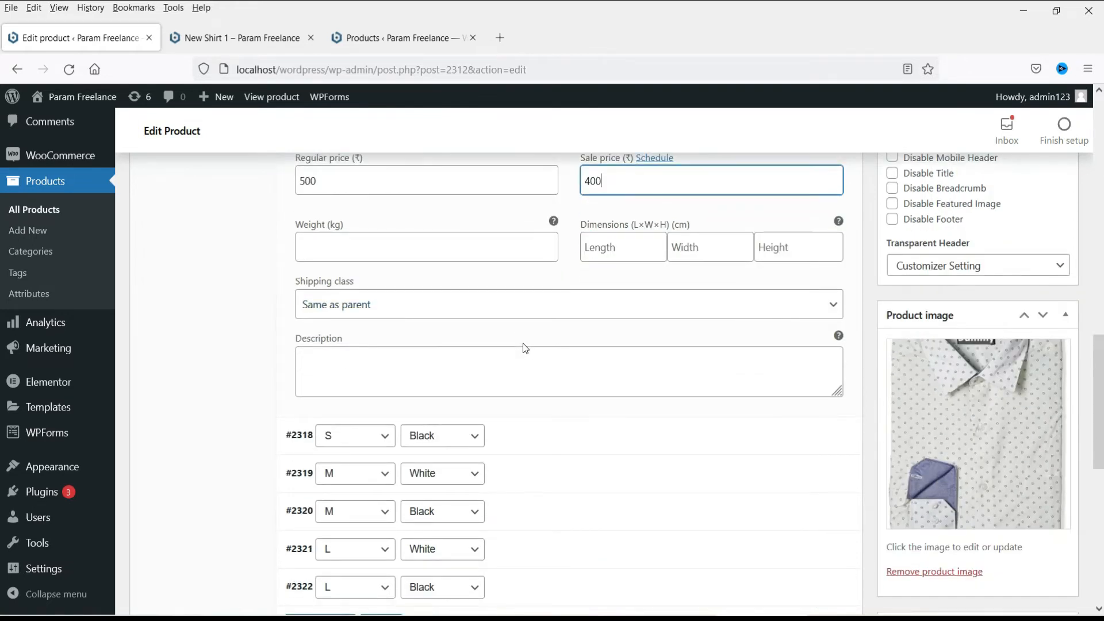
mouse_move(457, 442)
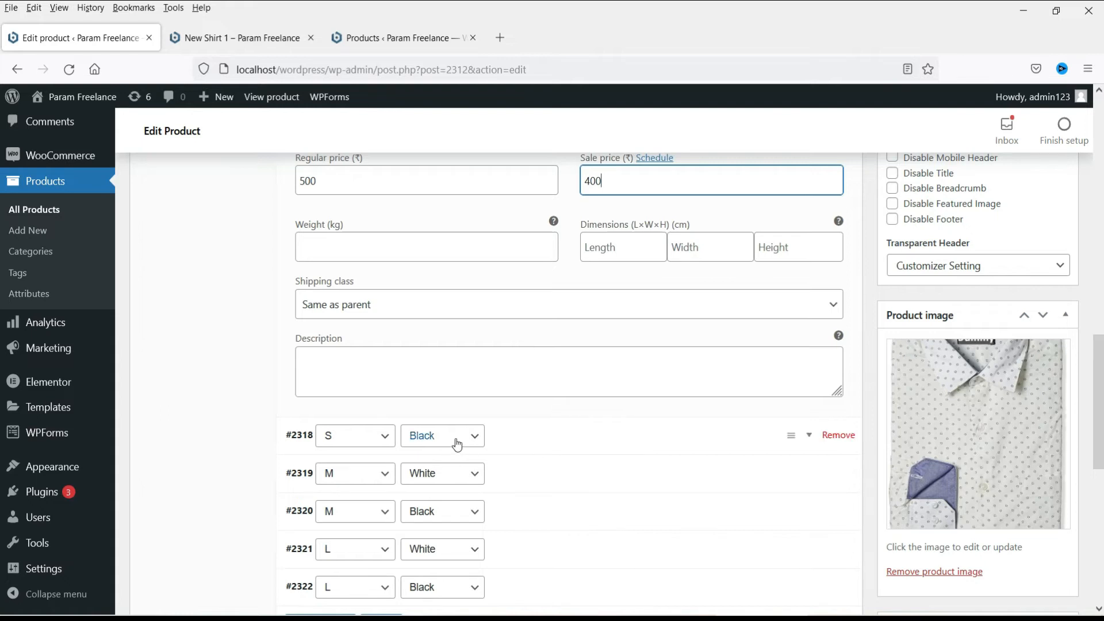
Enter regular and sale prices (450, 400) for the S/Black and M/White variations
click(567, 435)
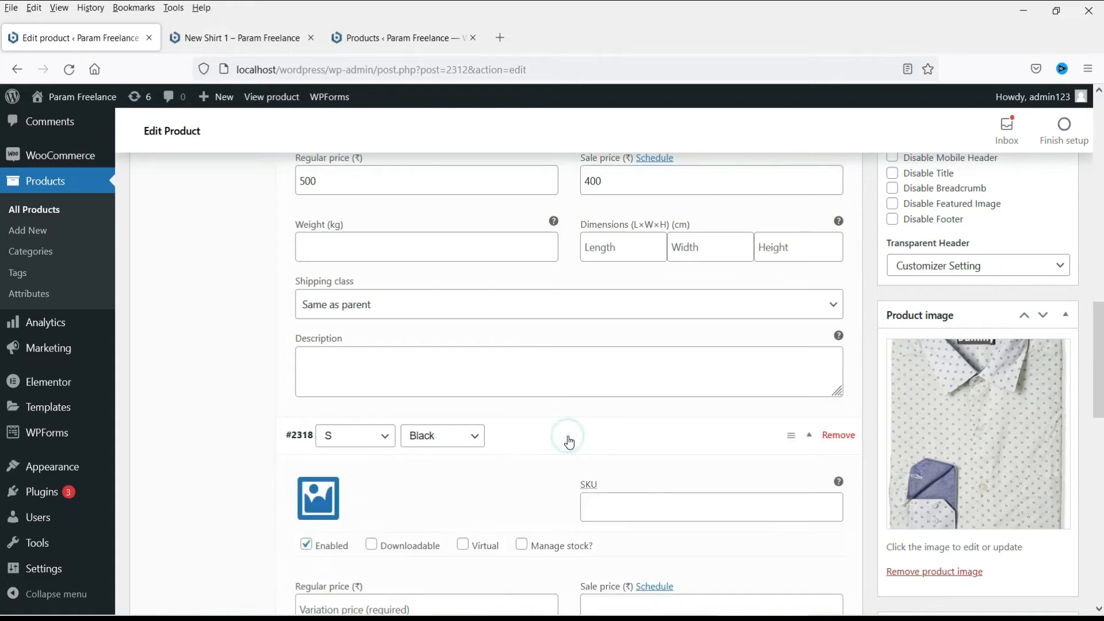
scroll(down, 3)
text(500)
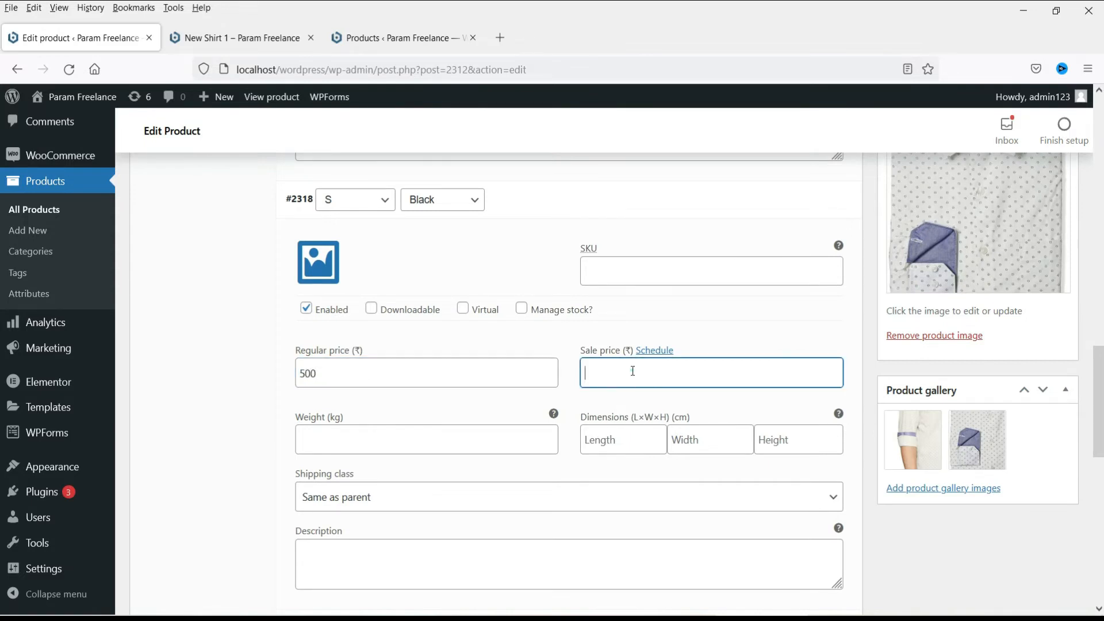
scroll(down, 3)
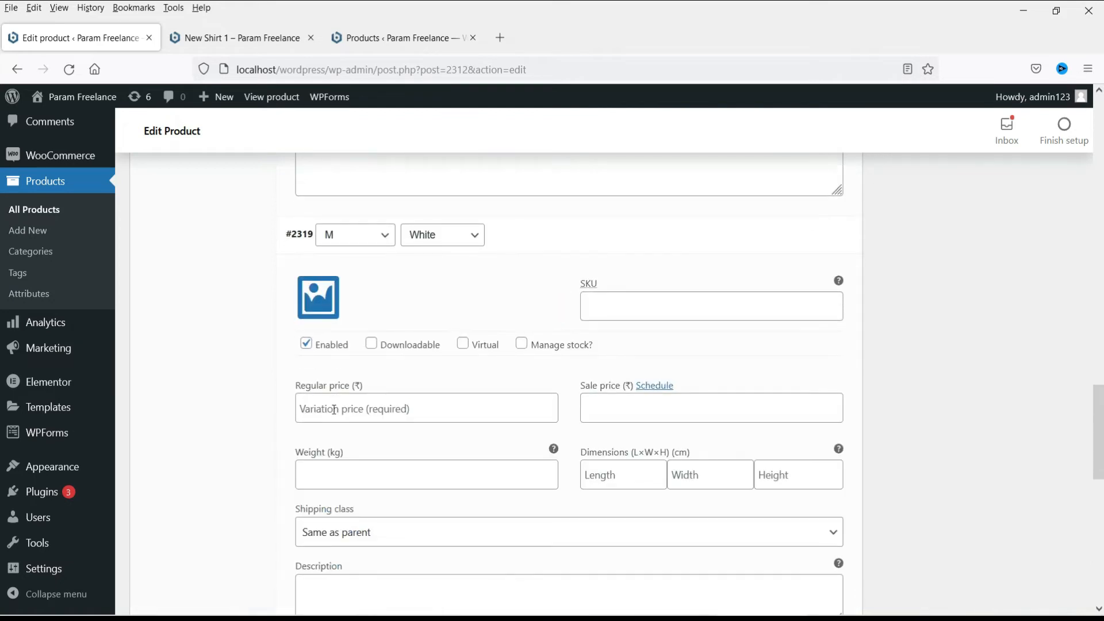
click(426, 408)
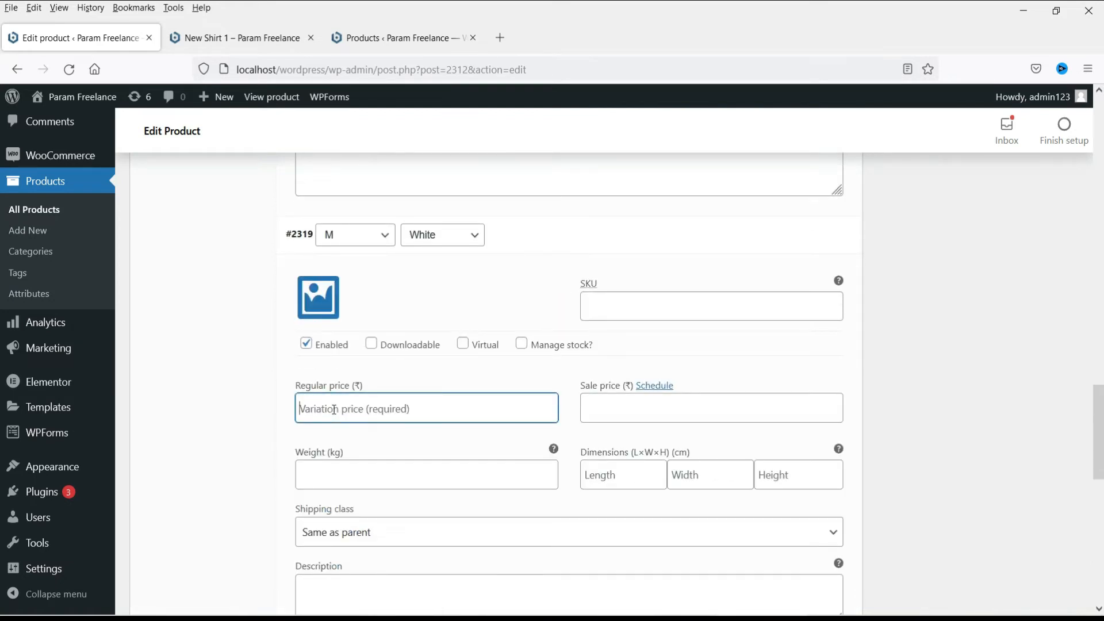
text(4)
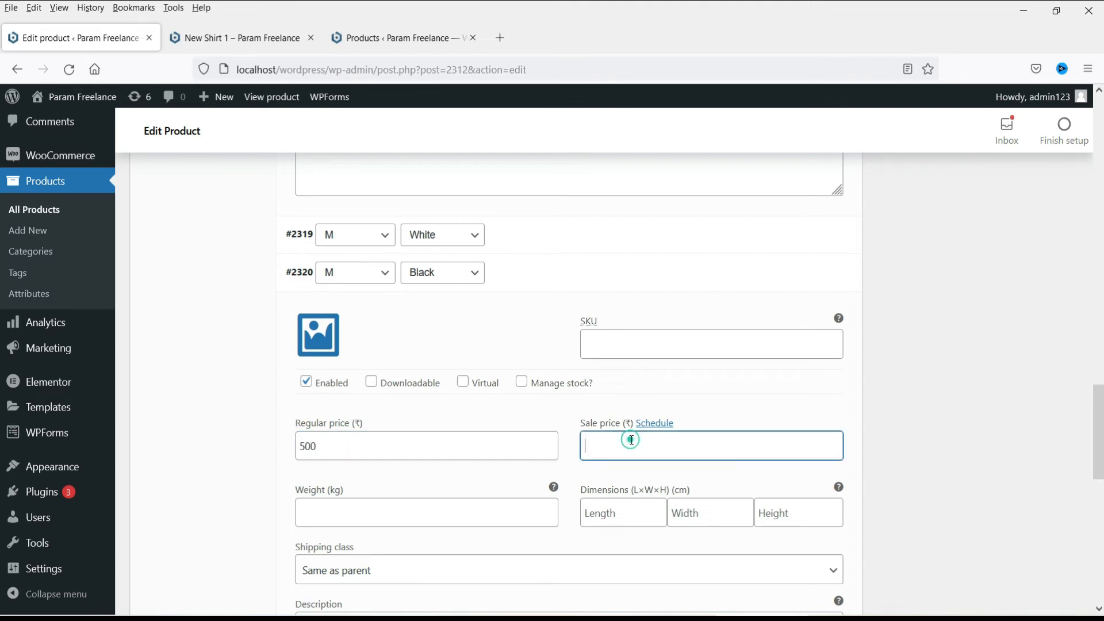
text(450)
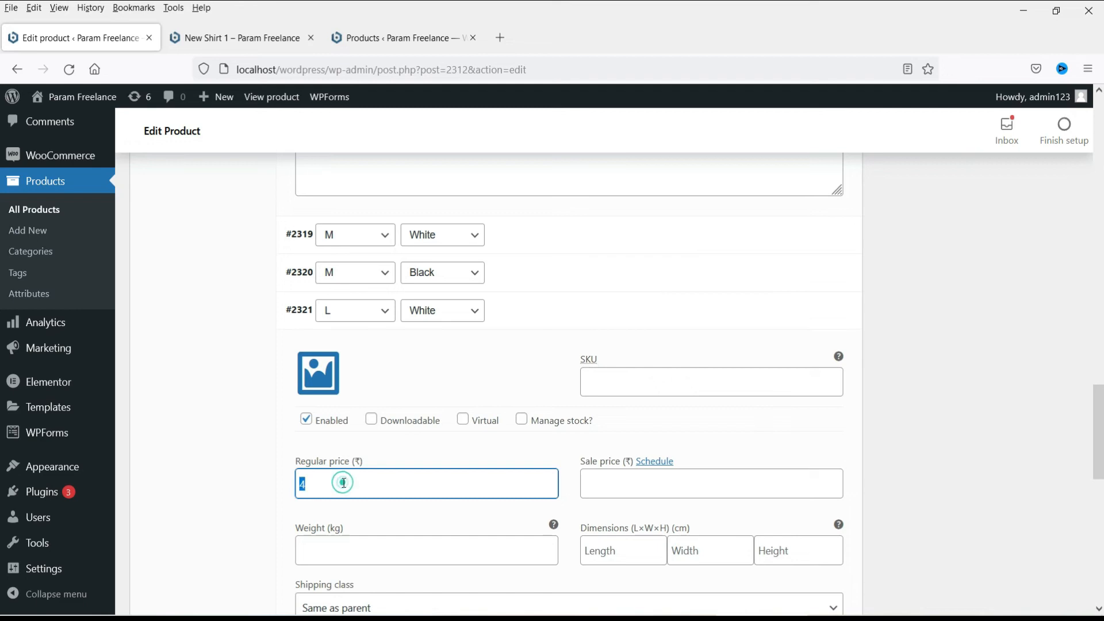
text(4)
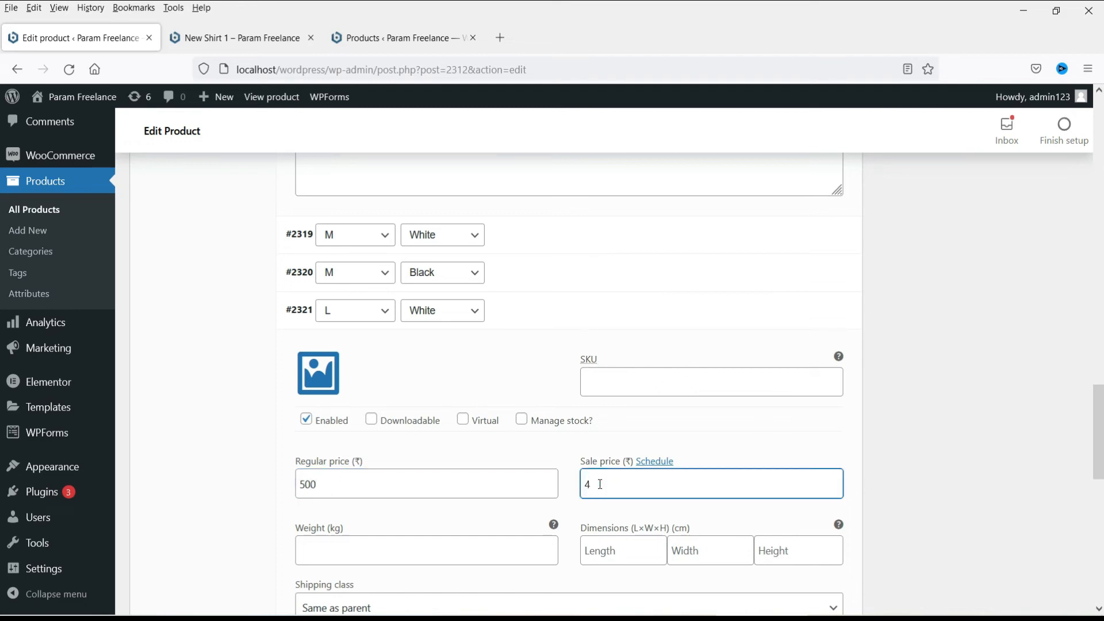
text(00)
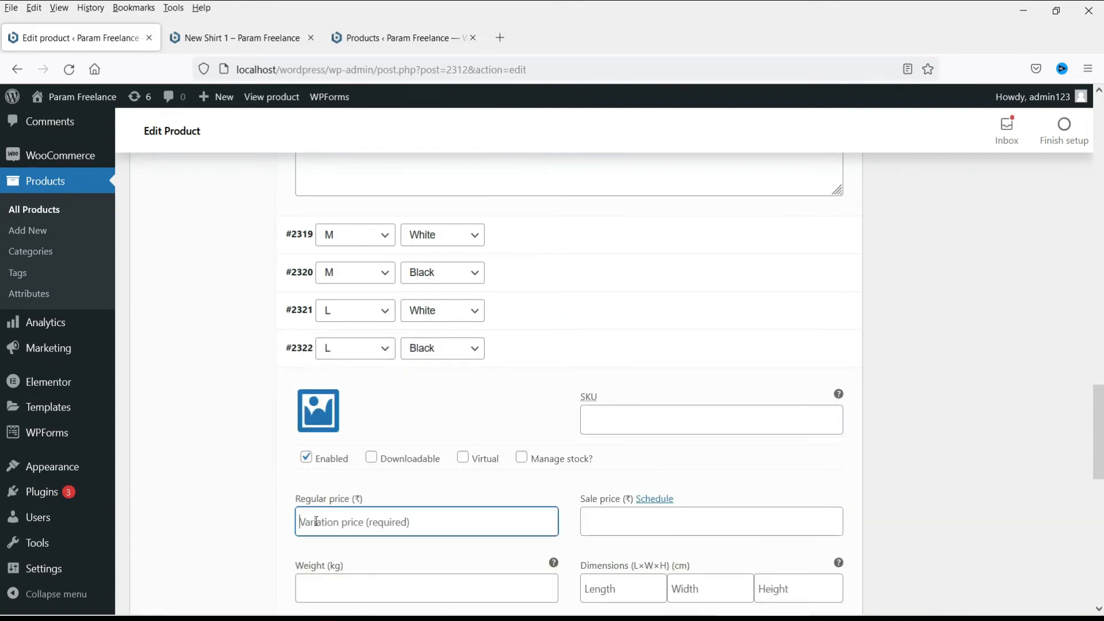
Price the remaining variations at 500 regular with 400 and 450 sale prices
text(500)
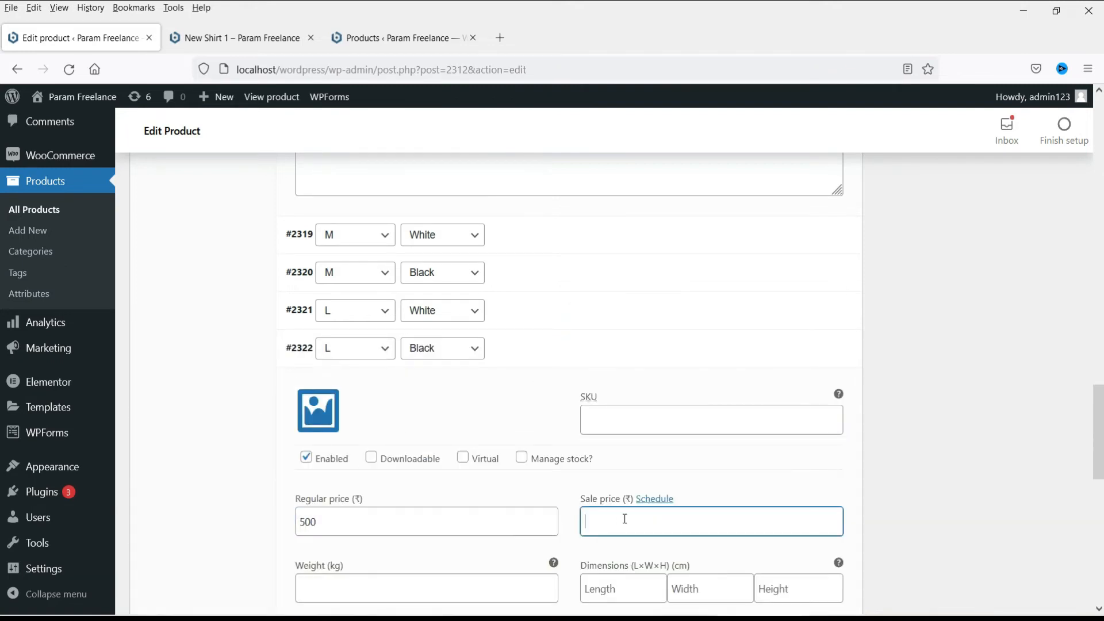
text(400)
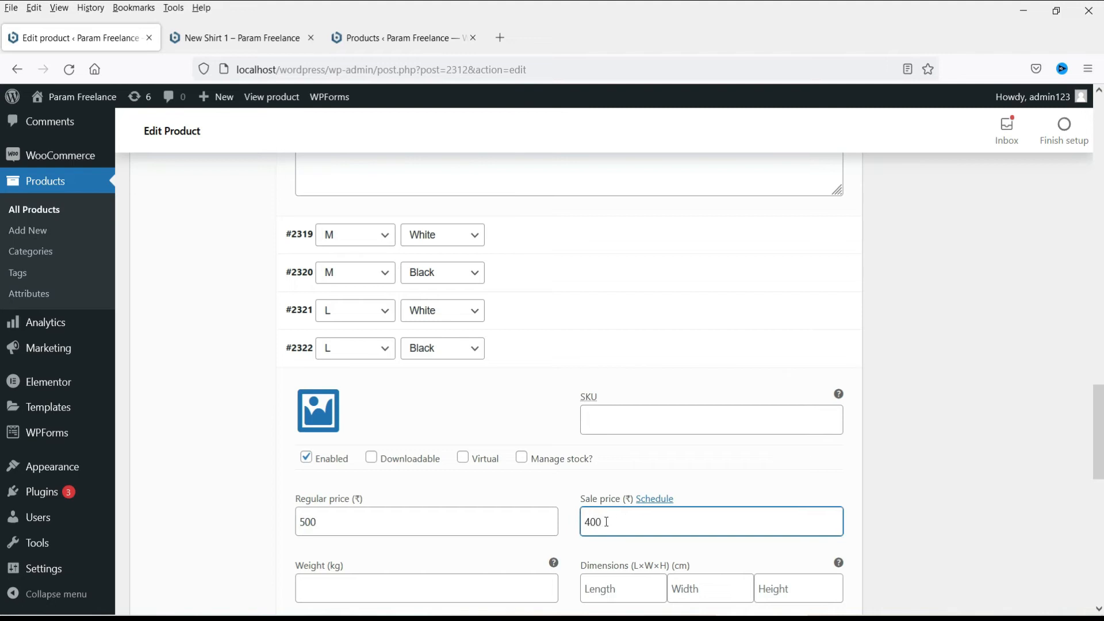
text(450)
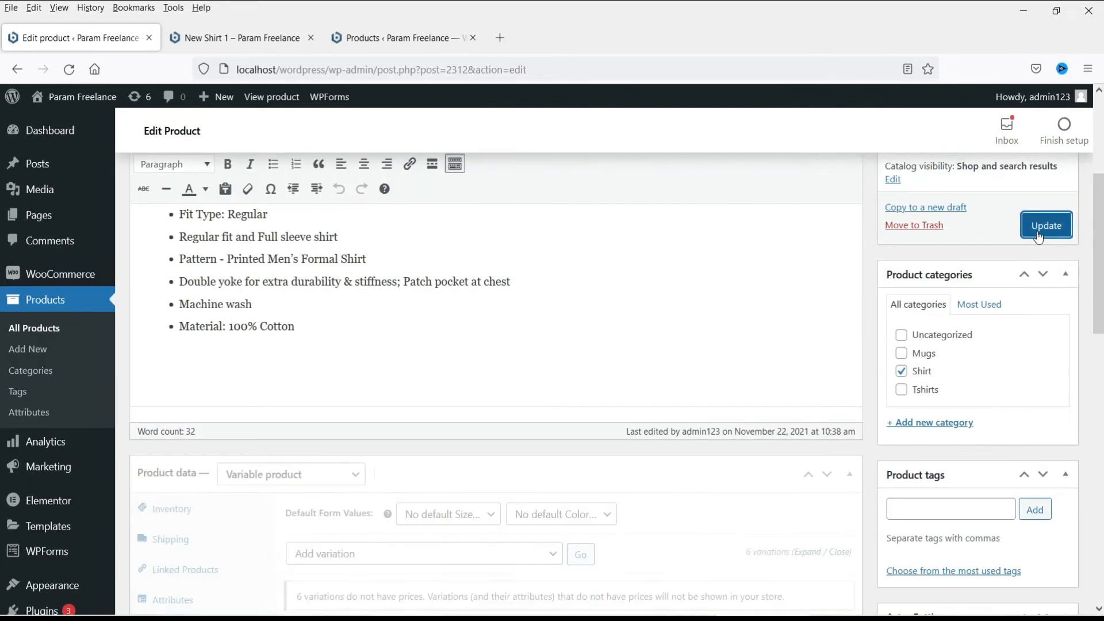
Update the product and pick S and Black on the storefront to see the ₹450 price
click(239, 38)
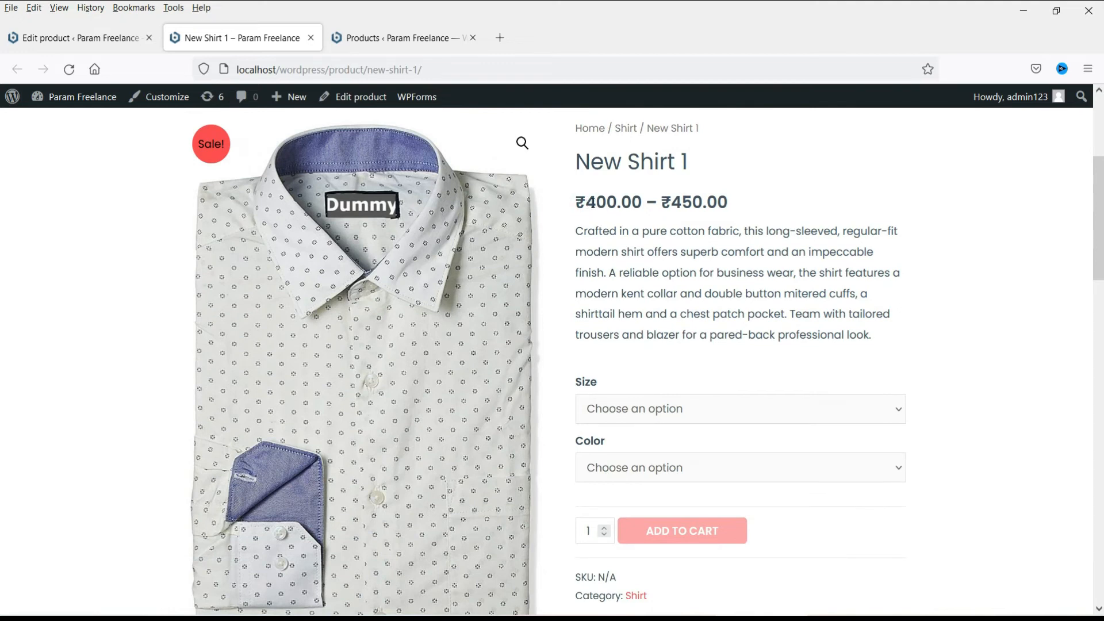
double_click(678, 202)
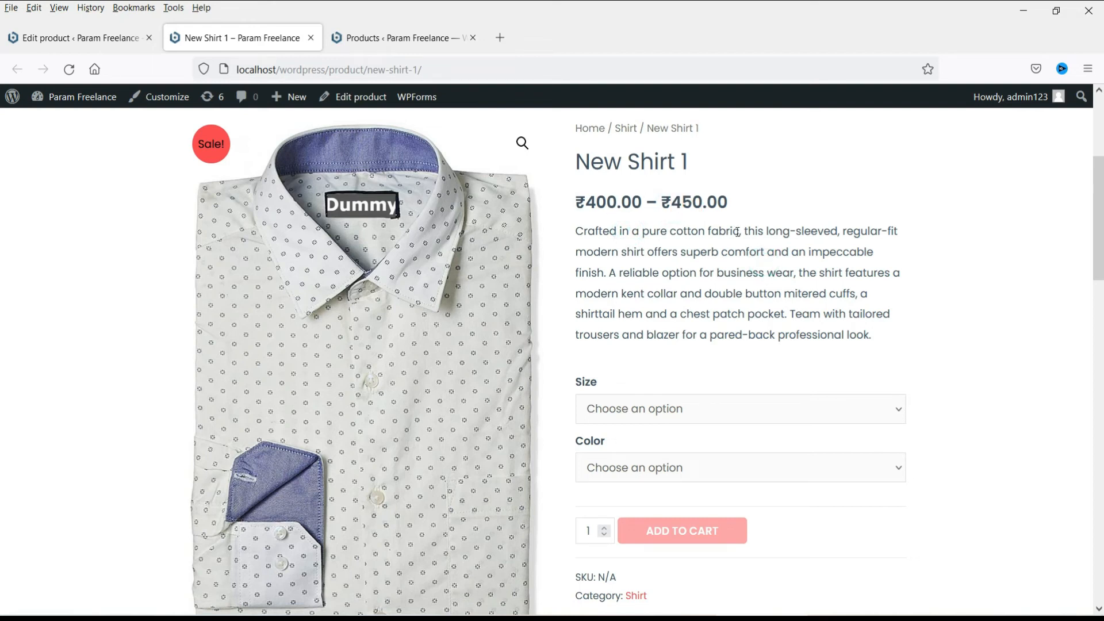
scroll(down, 3)
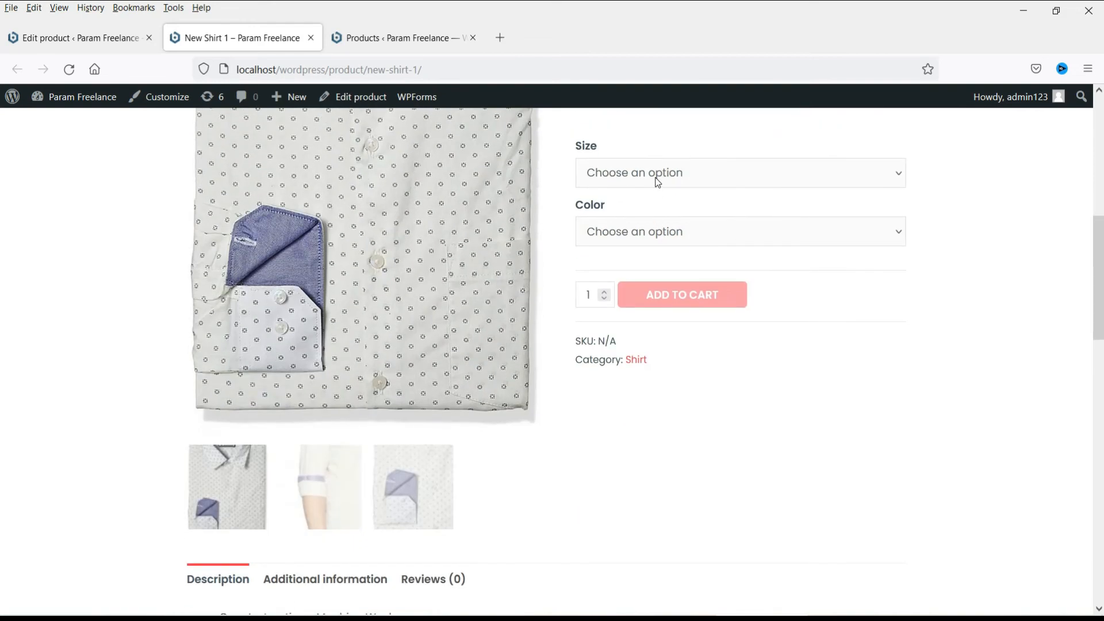
click(740, 173)
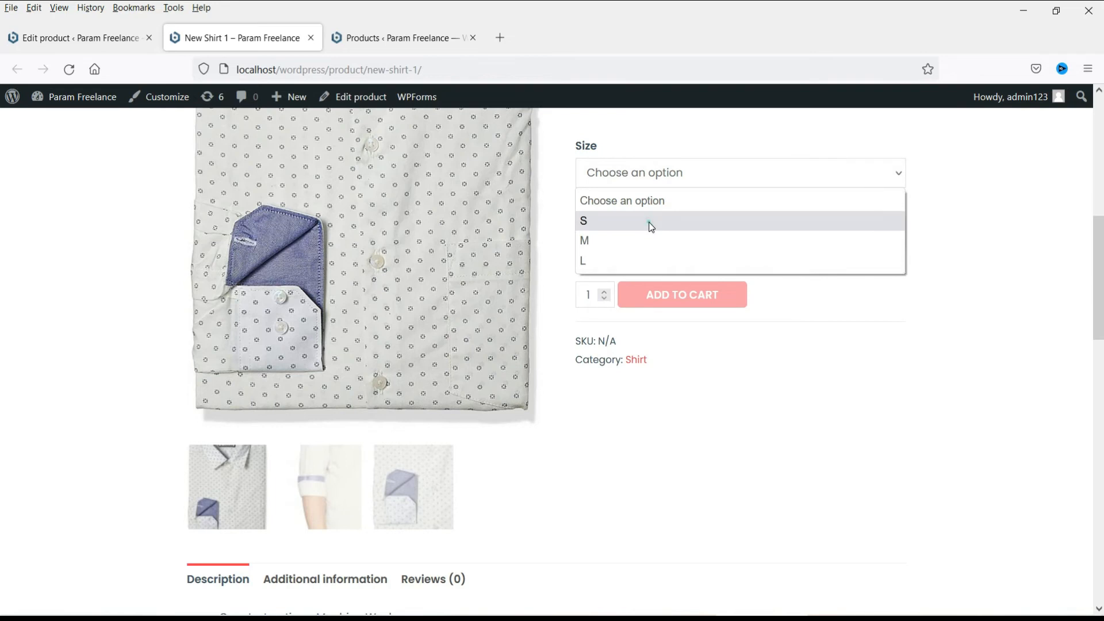
click(583, 221)
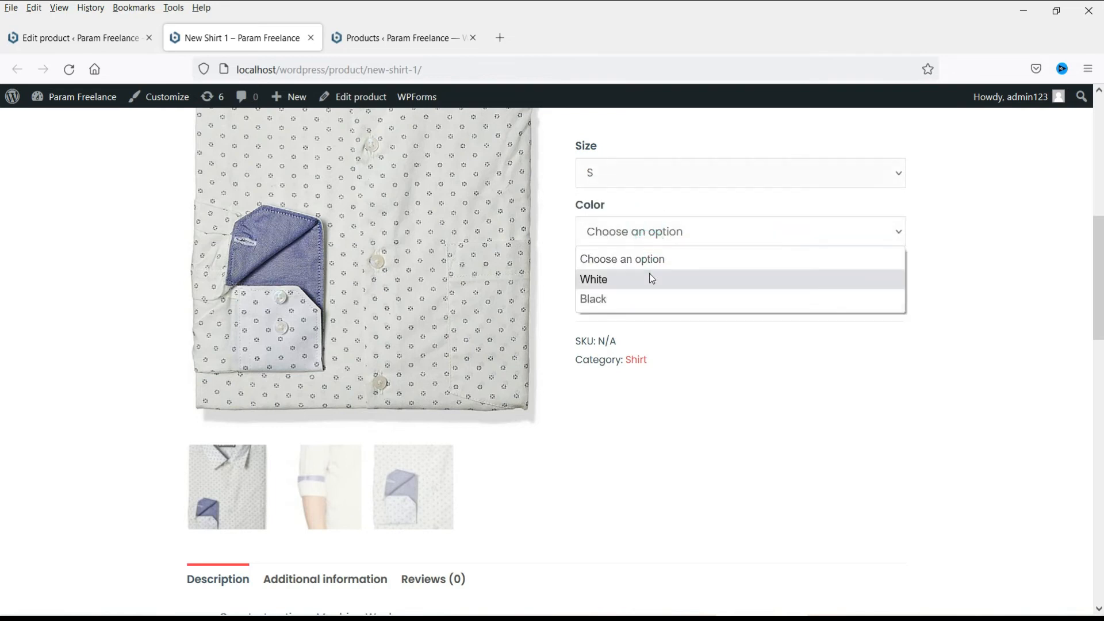
click(593, 279)
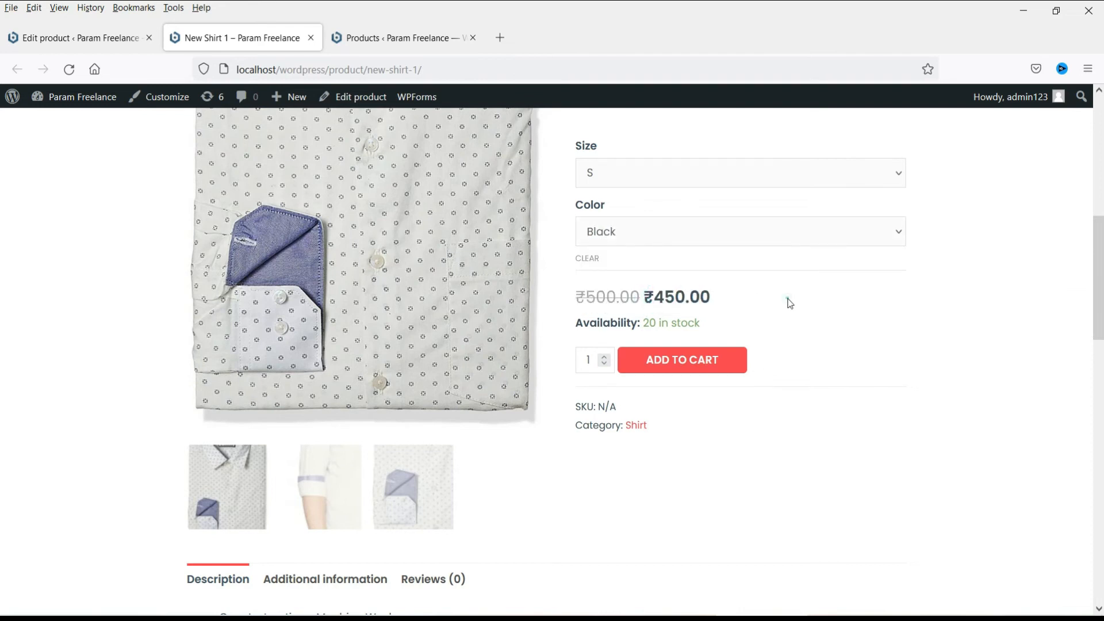
mouse_move(781, 332)
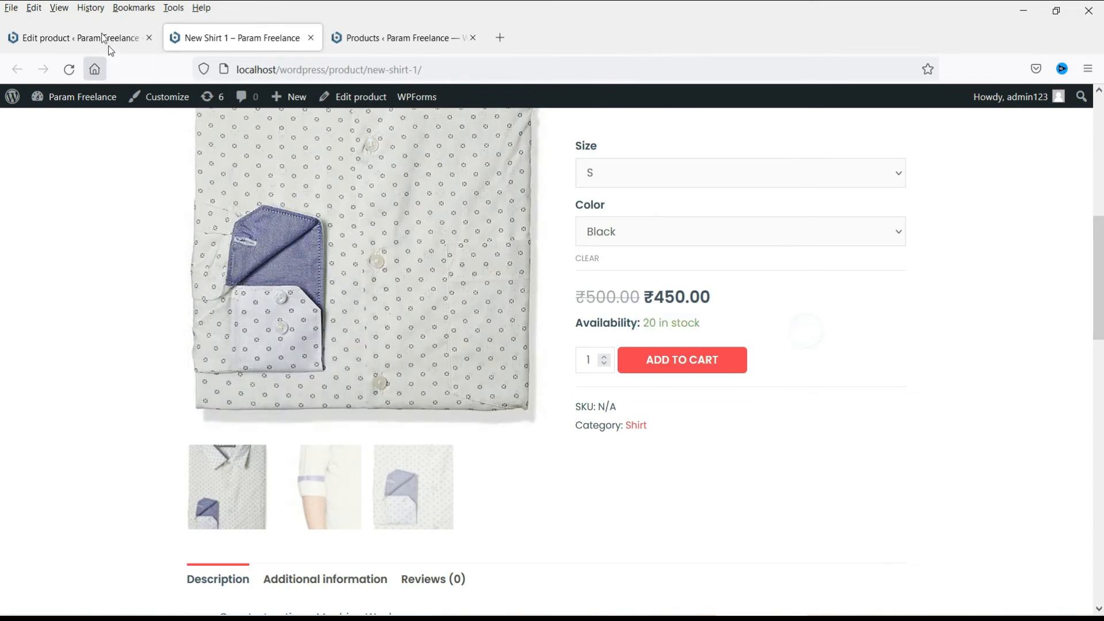
Attach a black shirt photo to the L/Black variation and save the variation changes
click(70, 37)
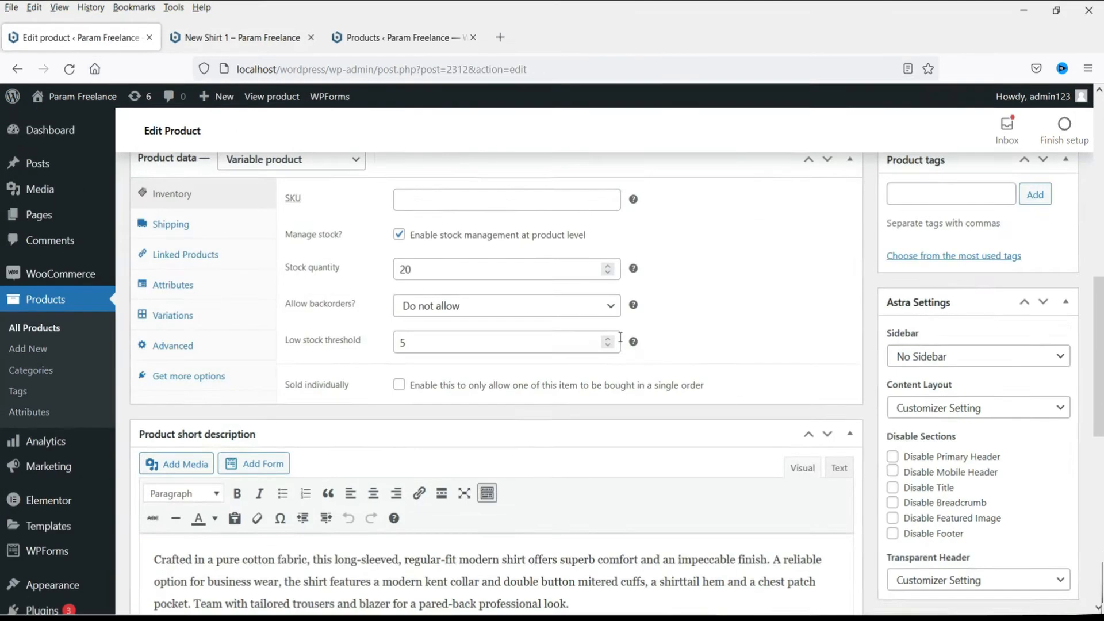
click(172, 314)
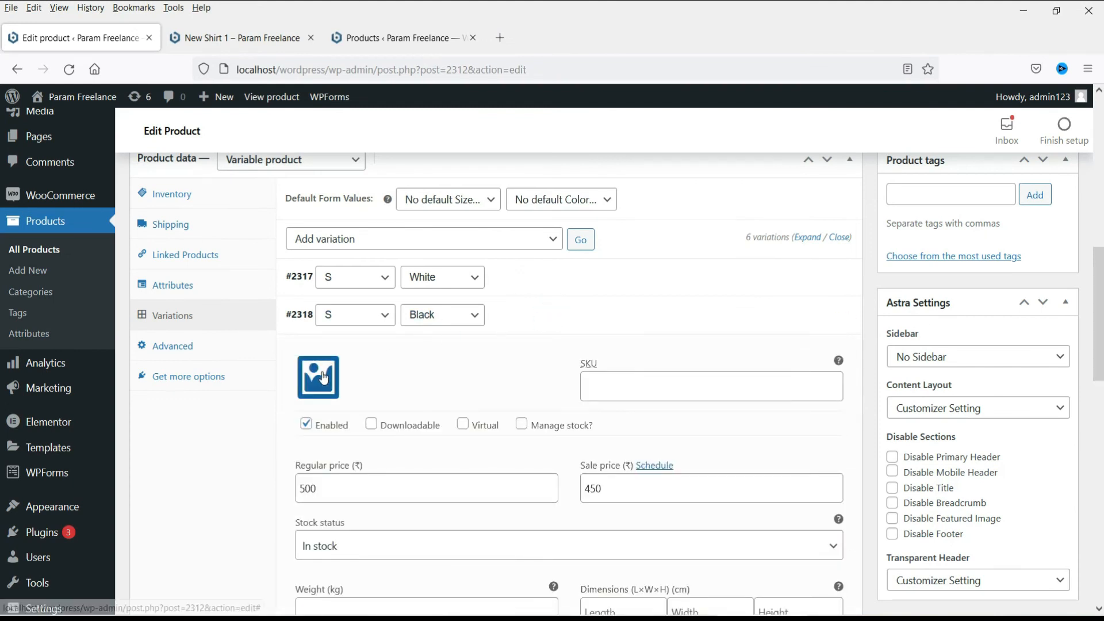
mouse_move(318, 377)
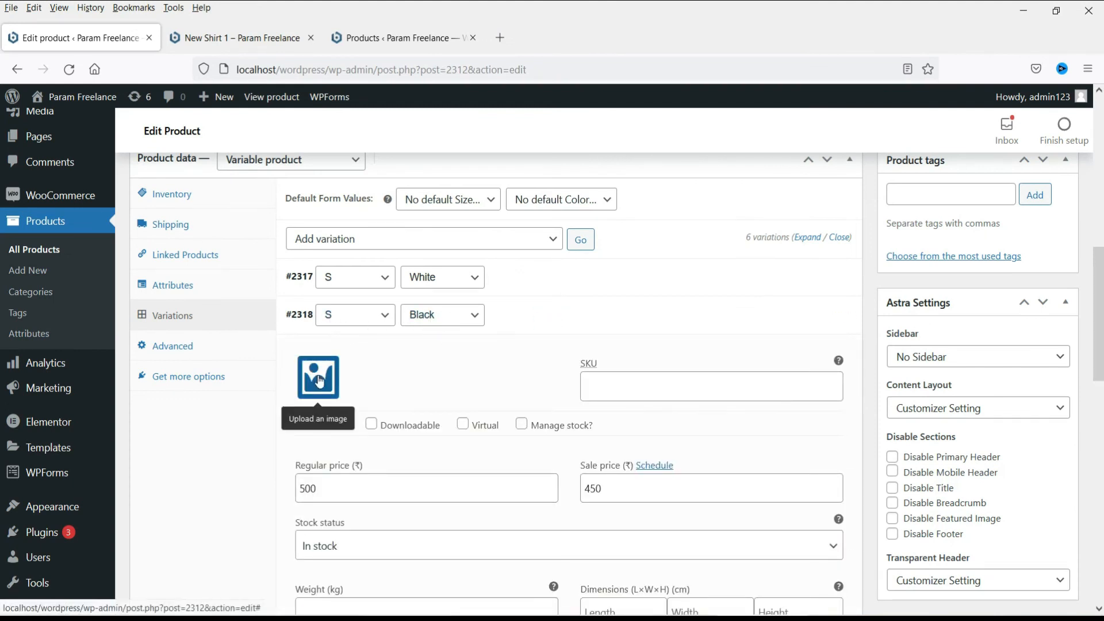
click(318, 377)
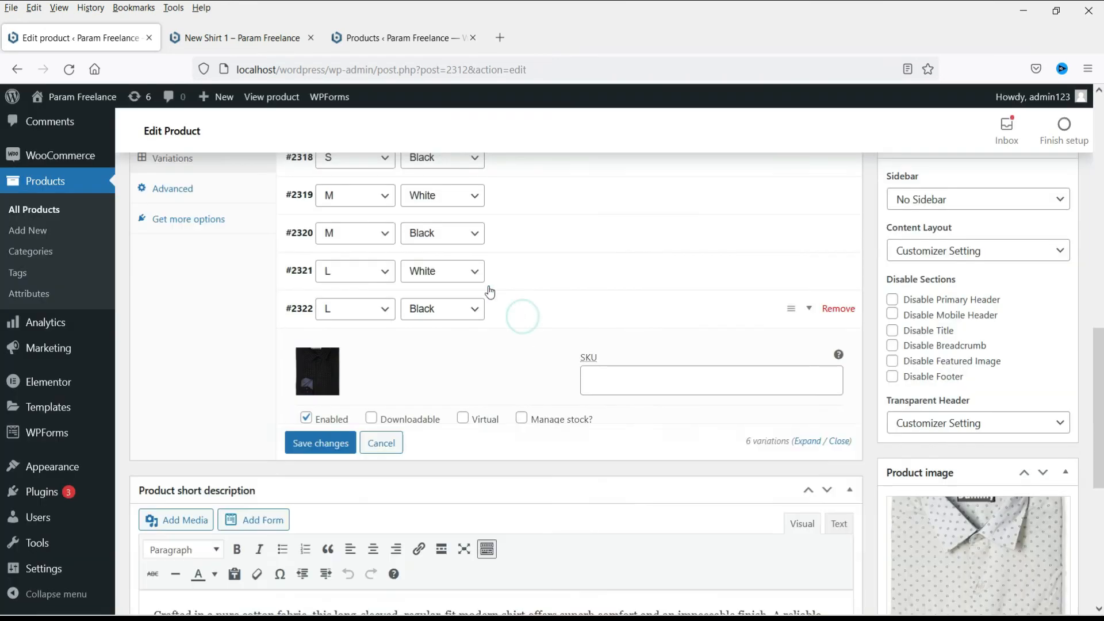
click(317, 370)
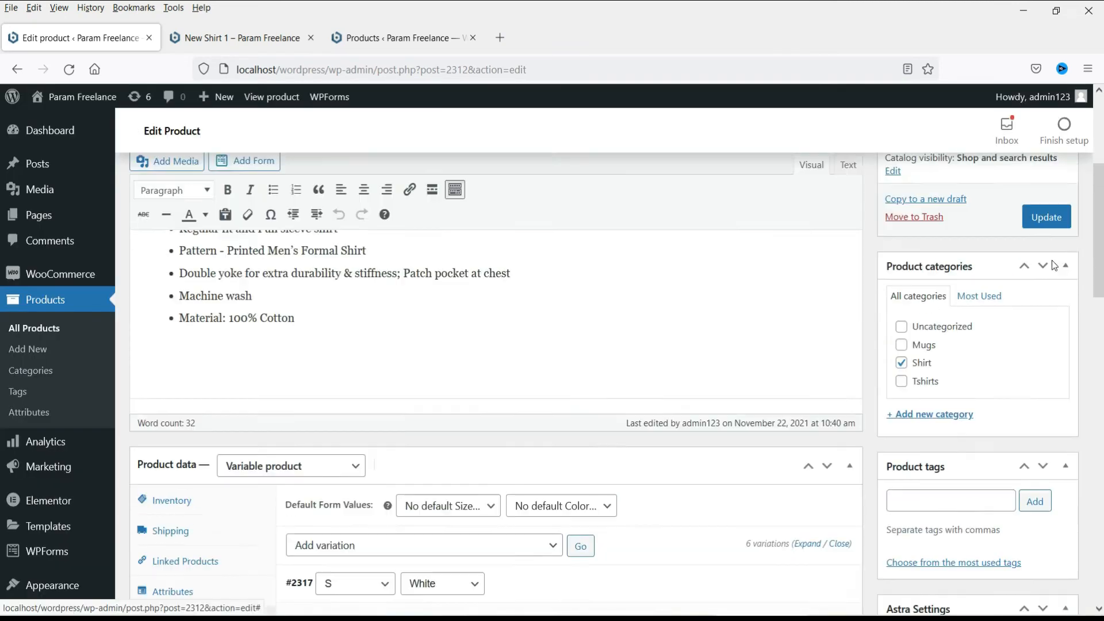
On the storefront choose White then Black with size M to see the photo swap, then return to the editor
scroll(down, 3)
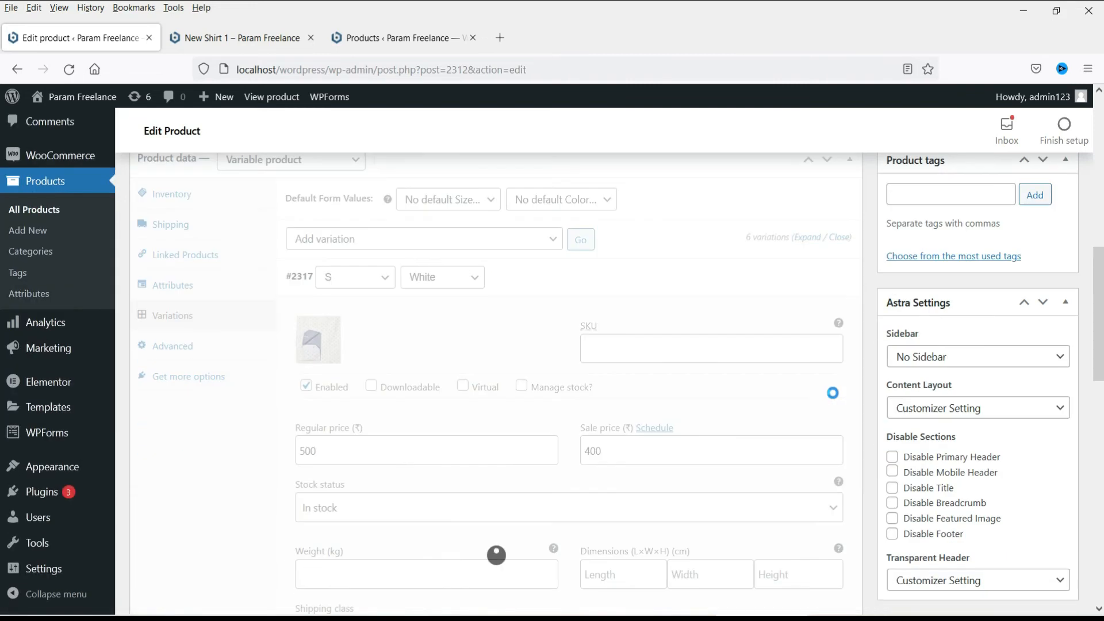
click(243, 37)
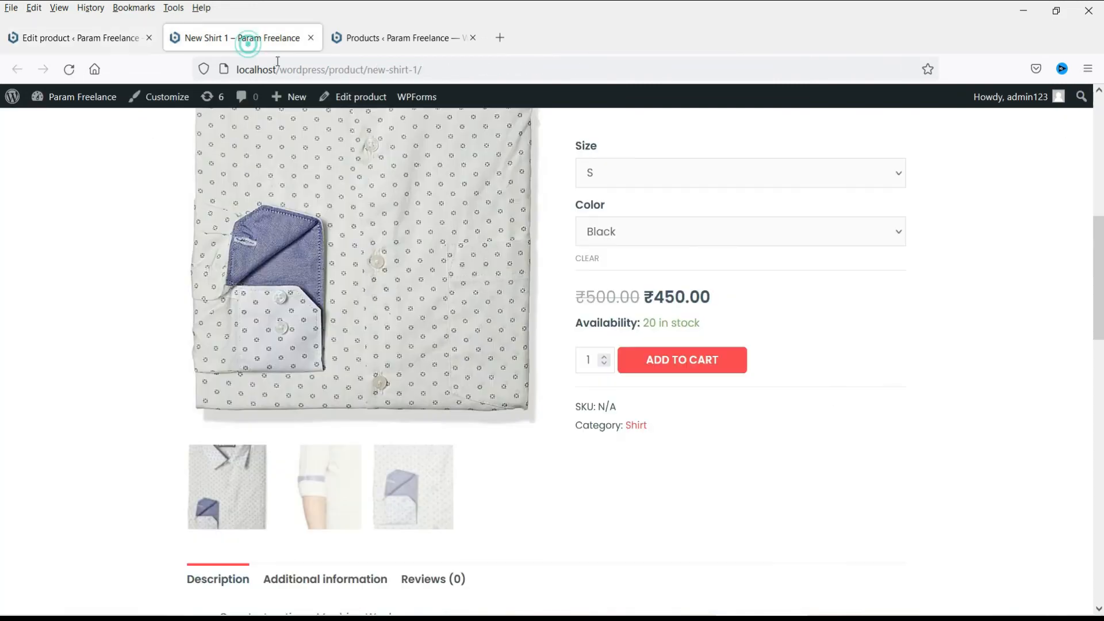
scroll(down, 3)
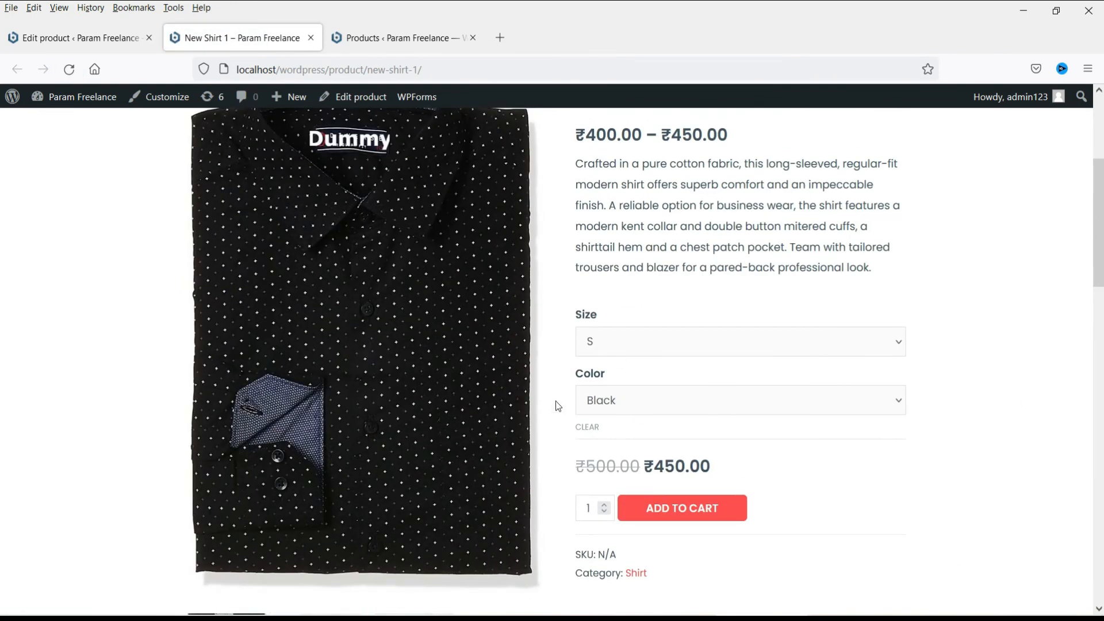
click(740, 400)
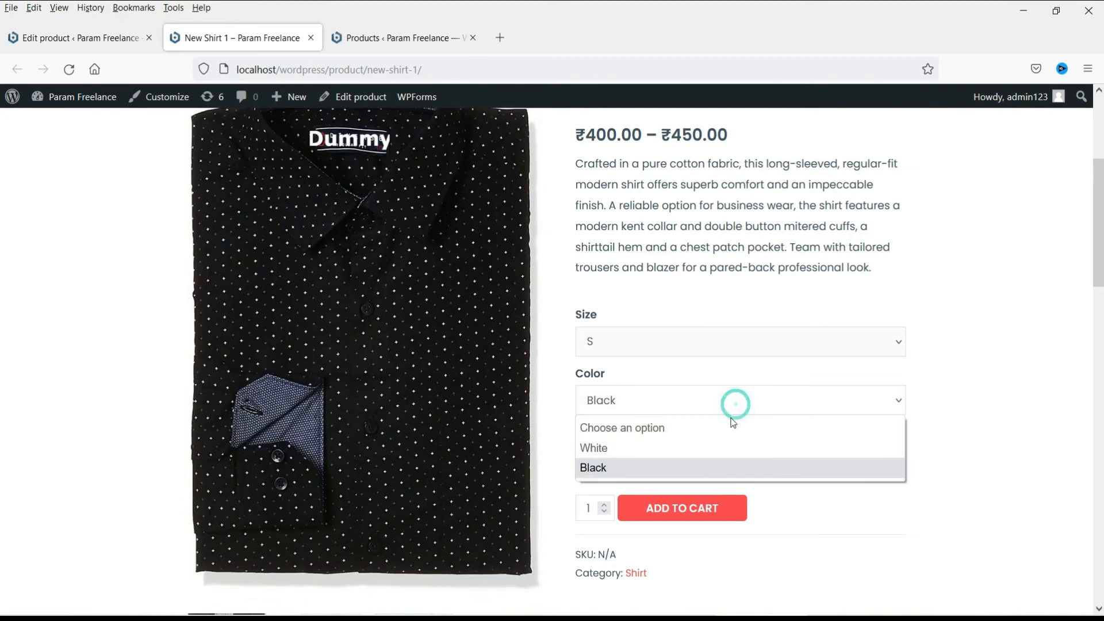
click(593, 448)
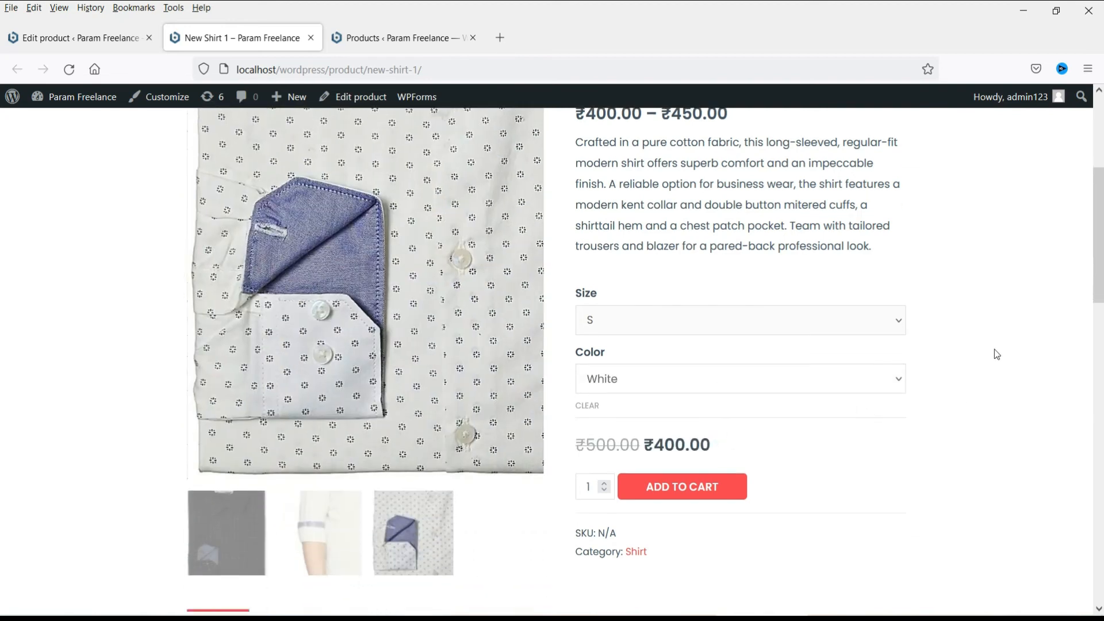
click(740, 320)
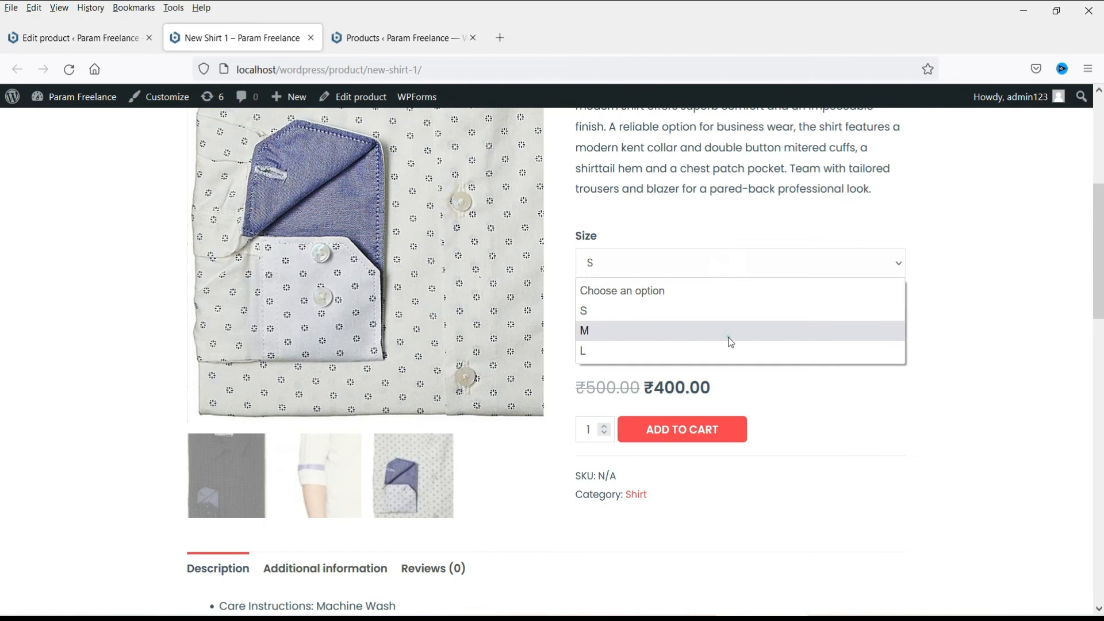
click(584, 330)
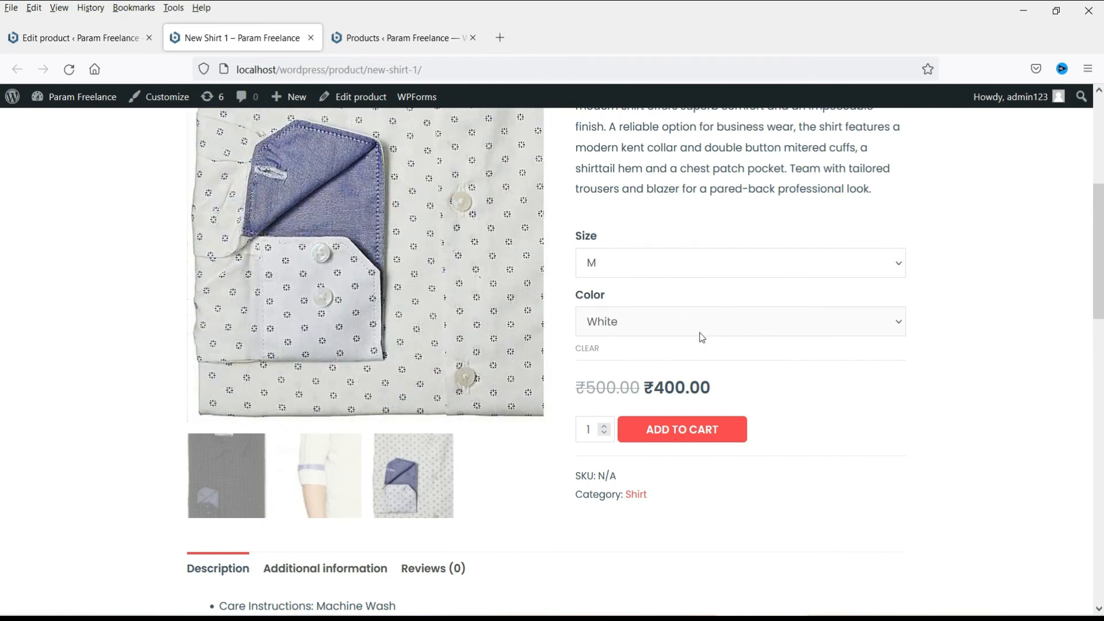
click(740, 321)
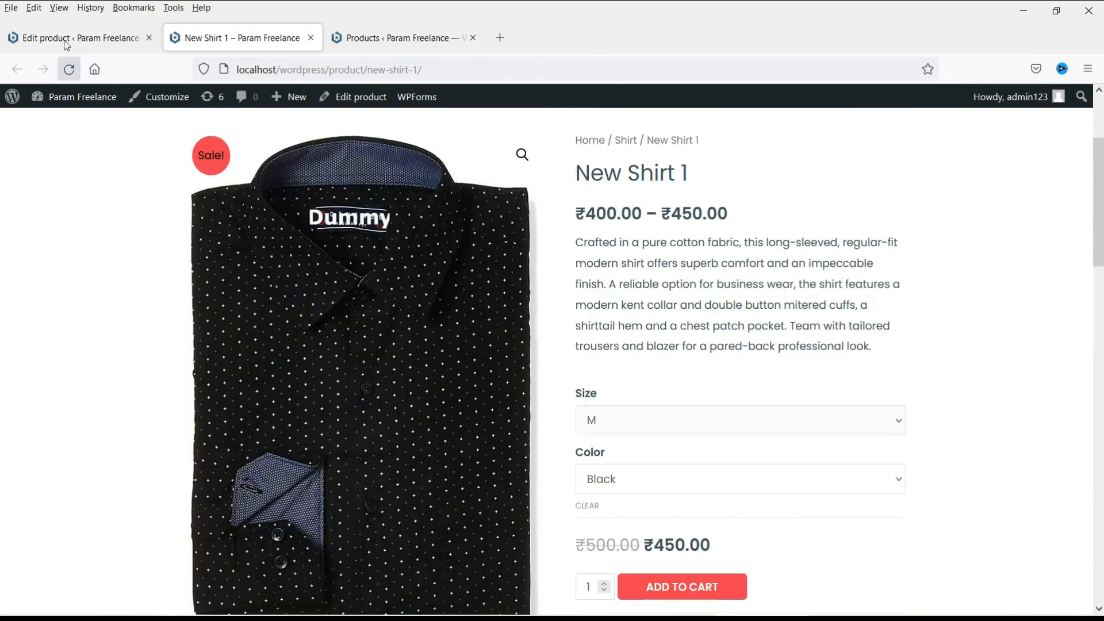
click(78, 38)
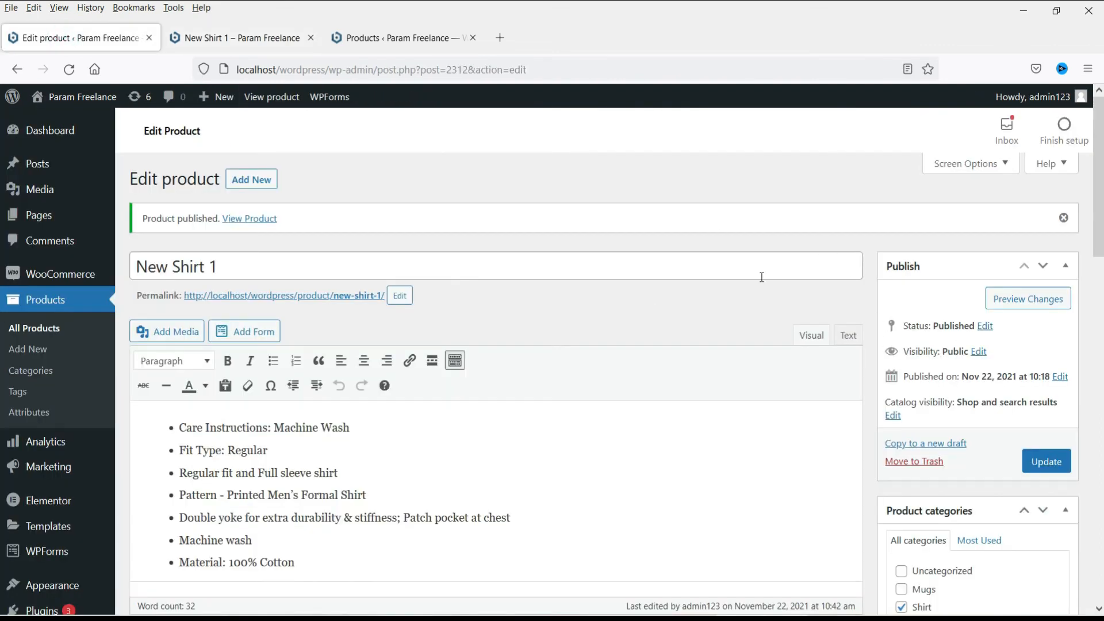